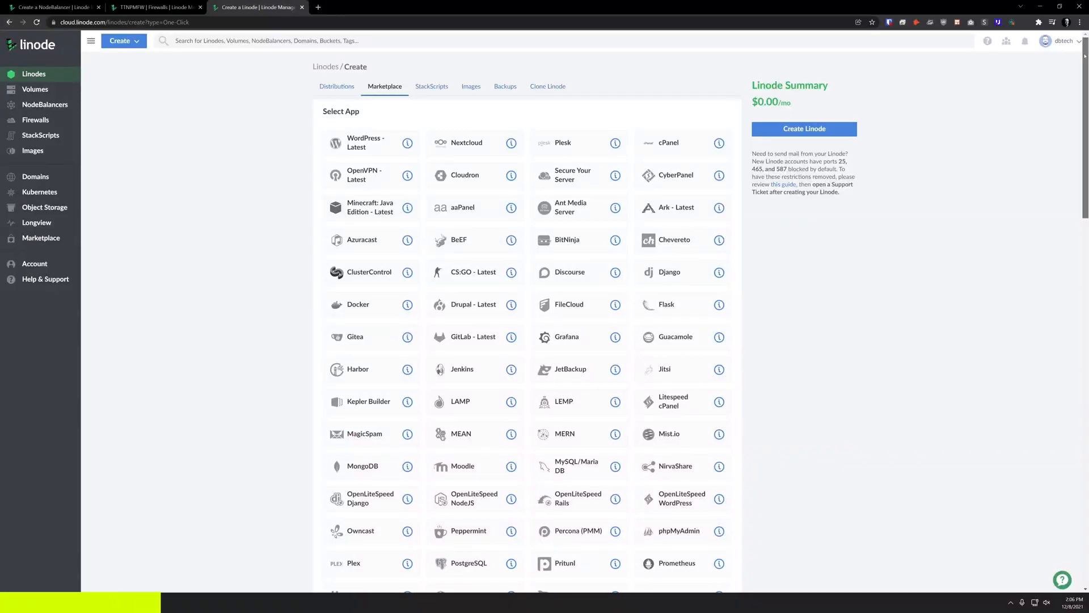
# - Scroll through the Marketplace one-click app list, then go to NodeBalancers
pyautogui.scroll(-3)
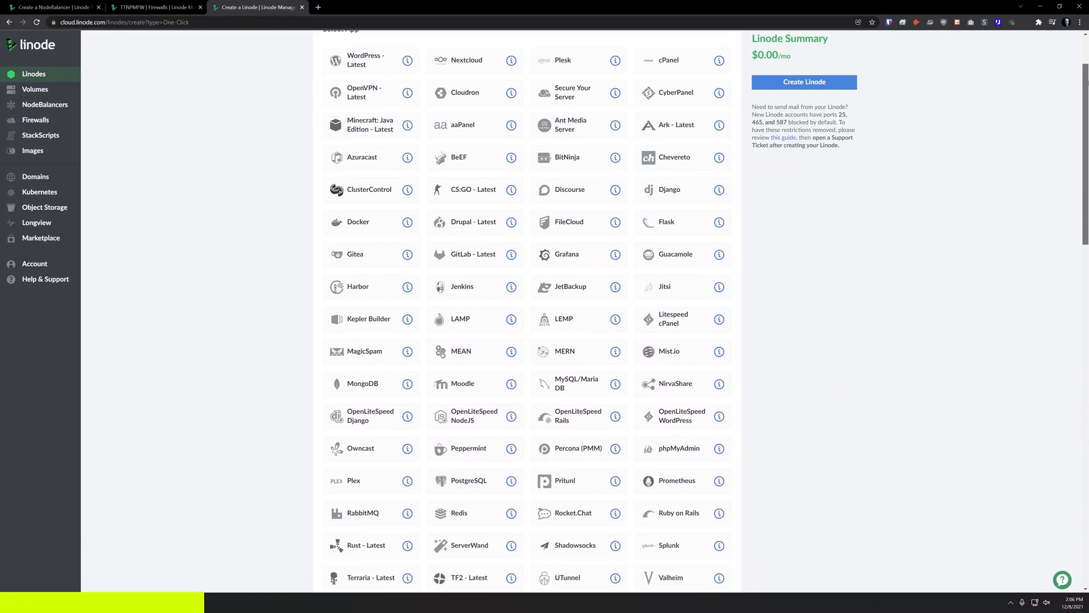
pyautogui.scroll(-3)
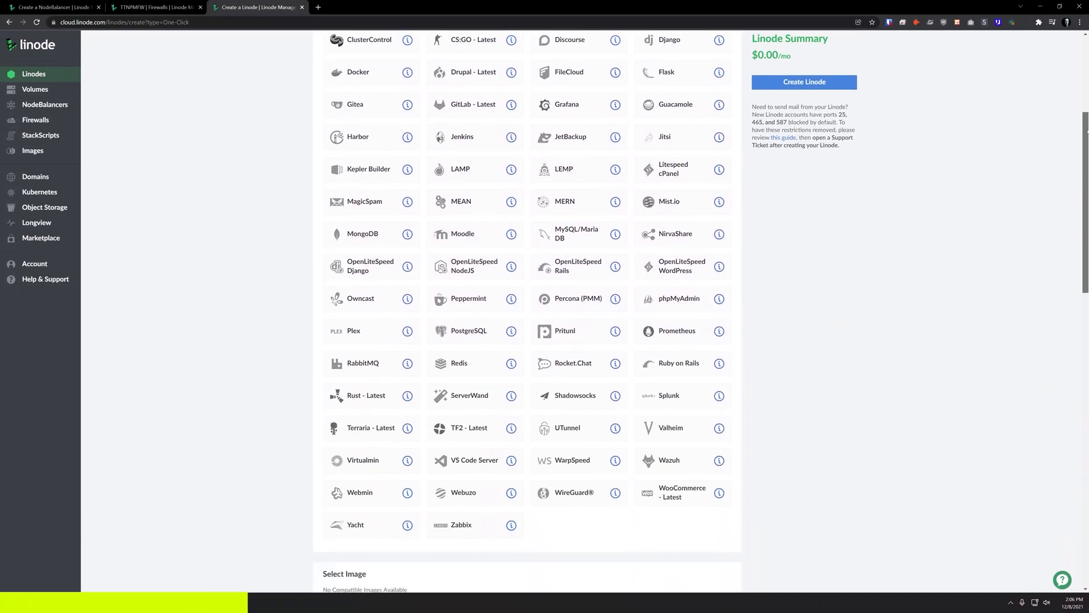
pyautogui.scroll(-3)
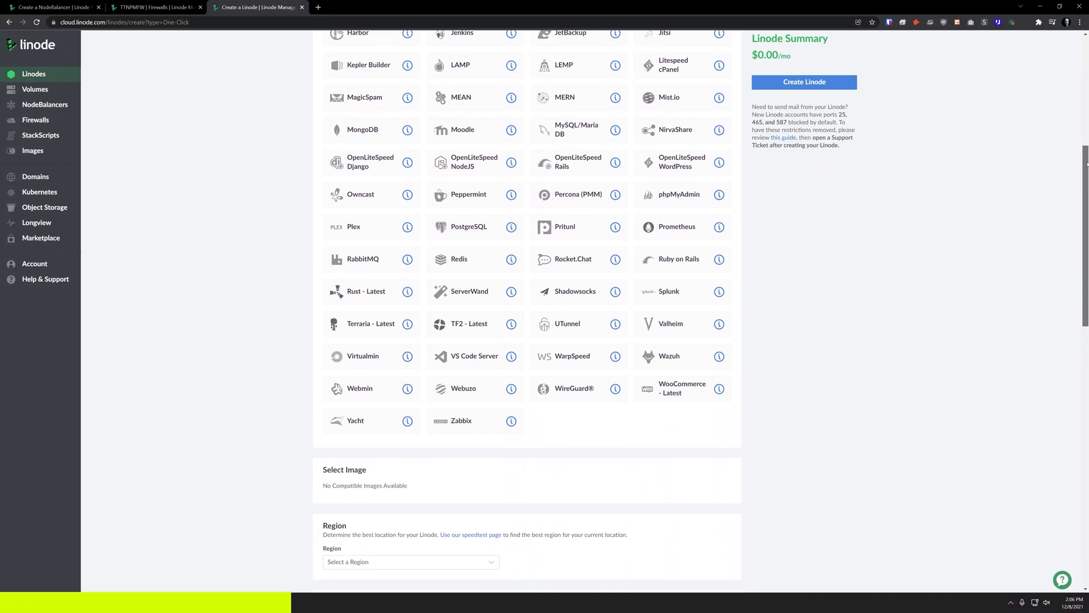
pyautogui.scroll(-3)
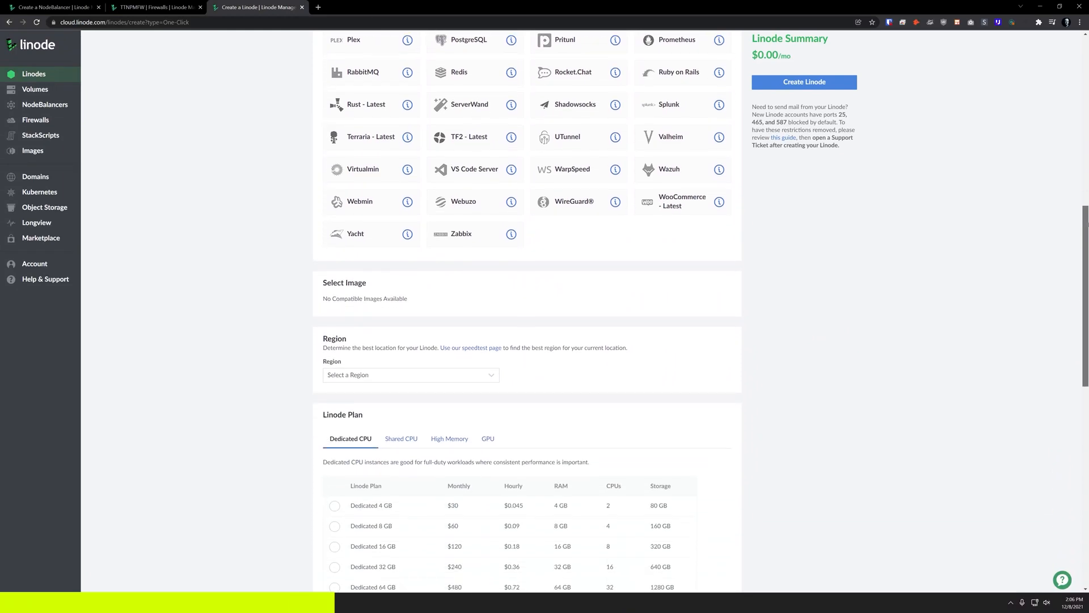
pyautogui.scroll(-3)
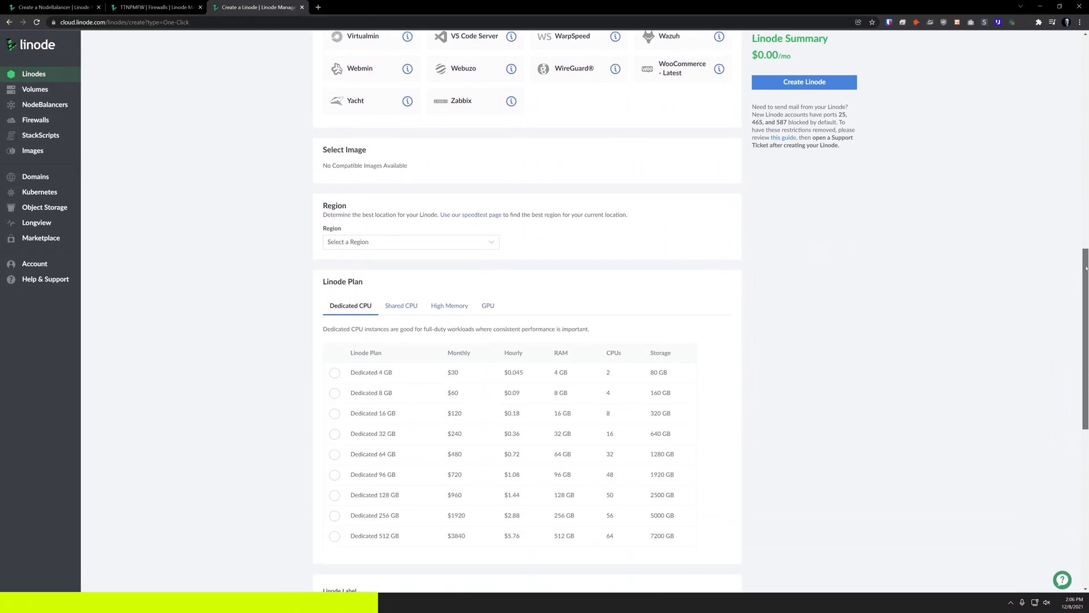
pyautogui.scroll(-3)
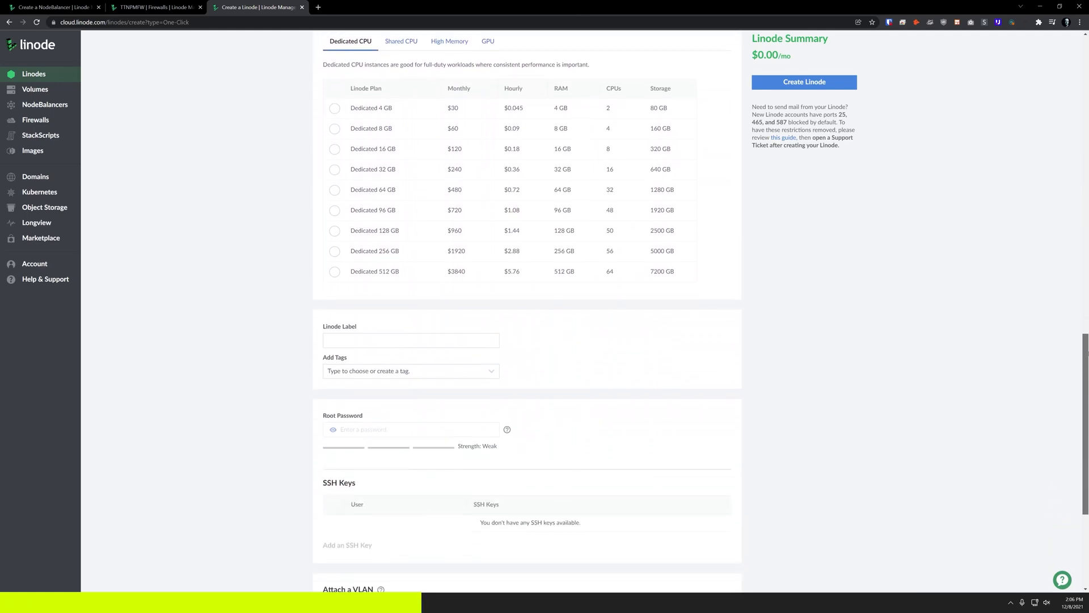
pyautogui.click(803, 82)
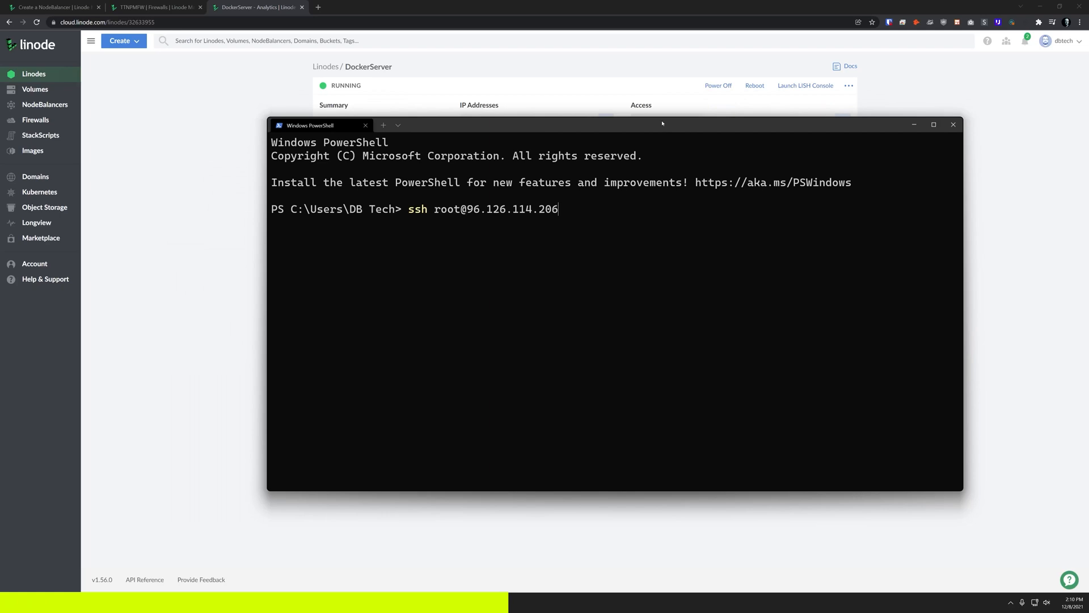
pyautogui.press('Return')
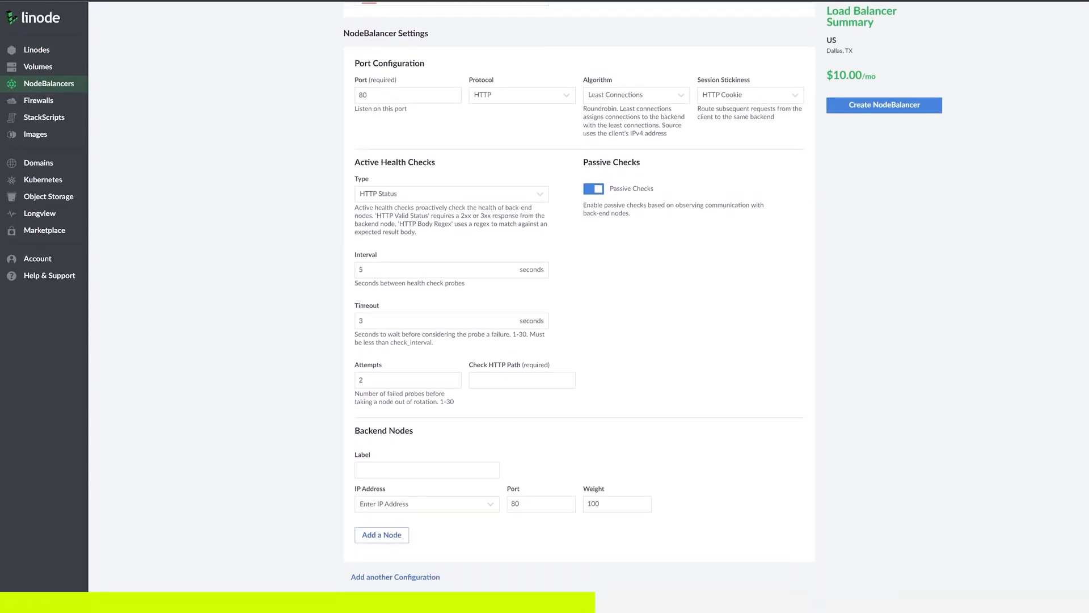
# - Visit the Firewalls rules, Help & Support and Community Q&A pages, ending on the $100 sign-up offer
pyautogui.click(39, 99)
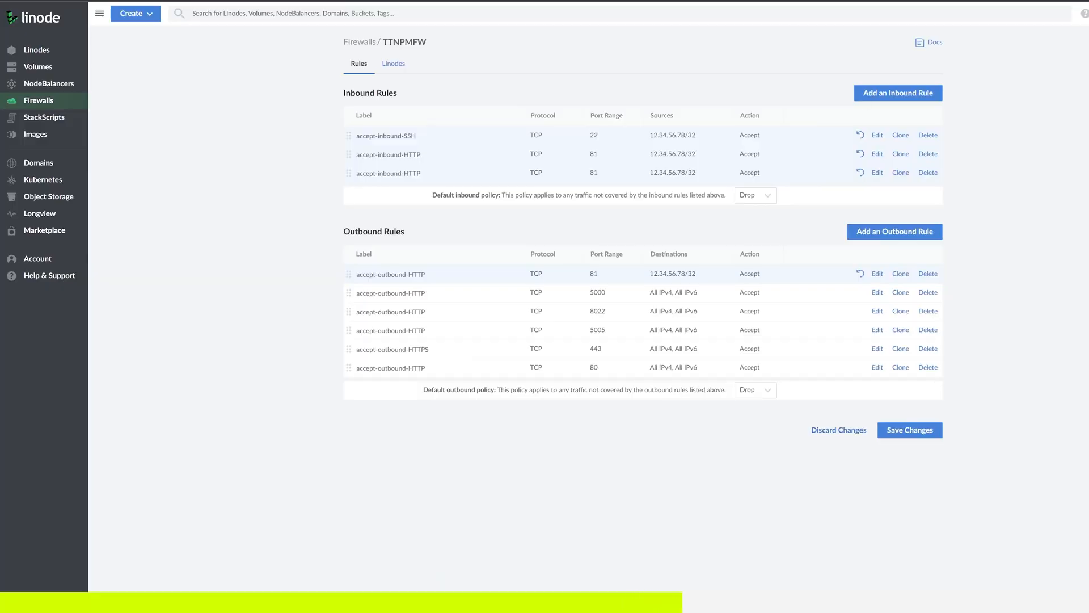
pyautogui.click(49, 275)
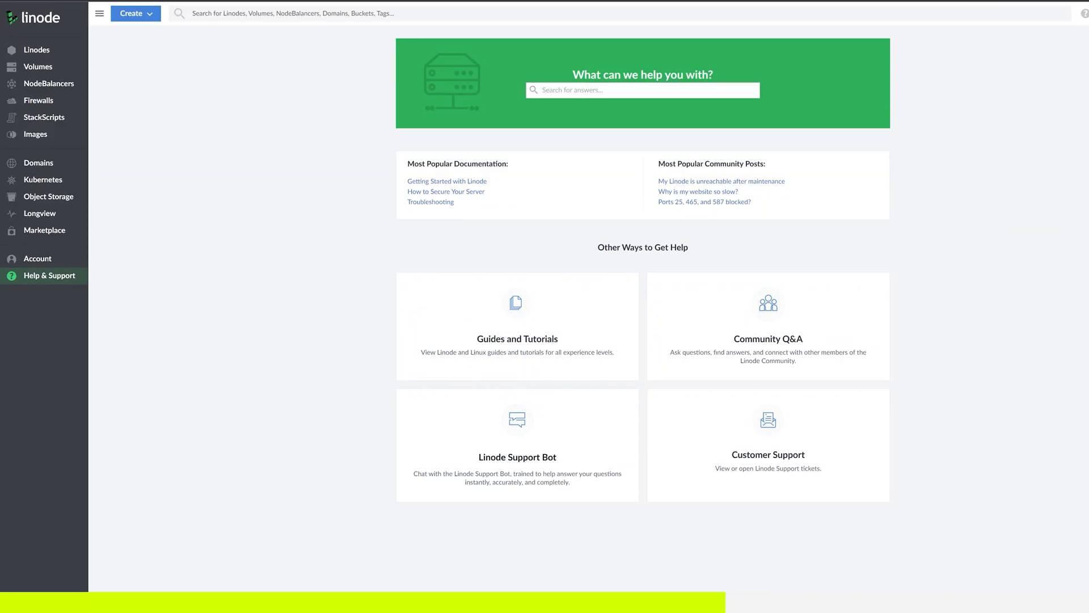
pyautogui.click(767, 338)
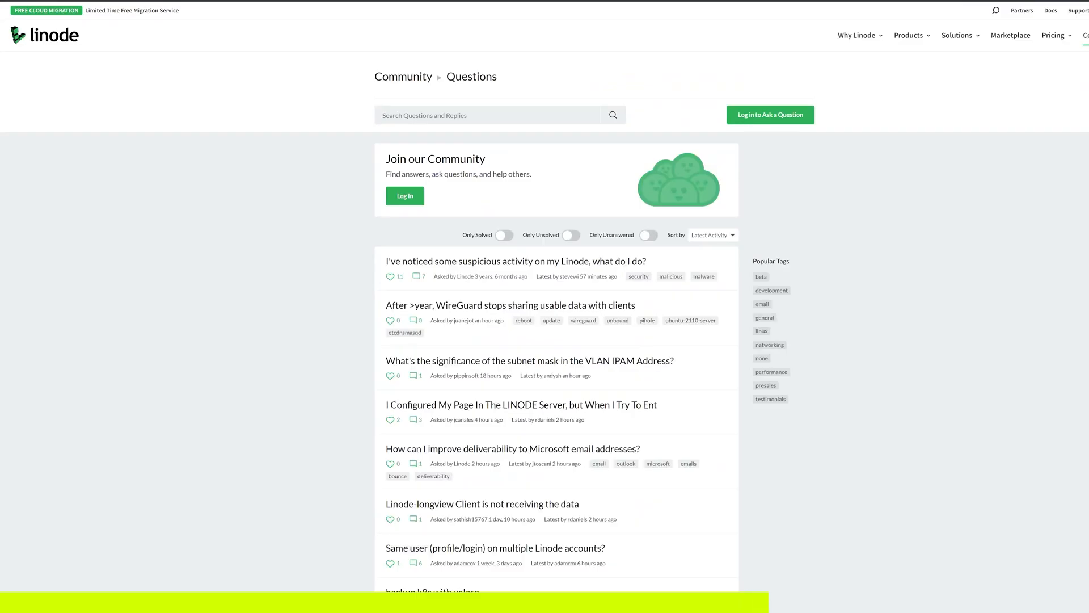
pyautogui.click(1051, 10)
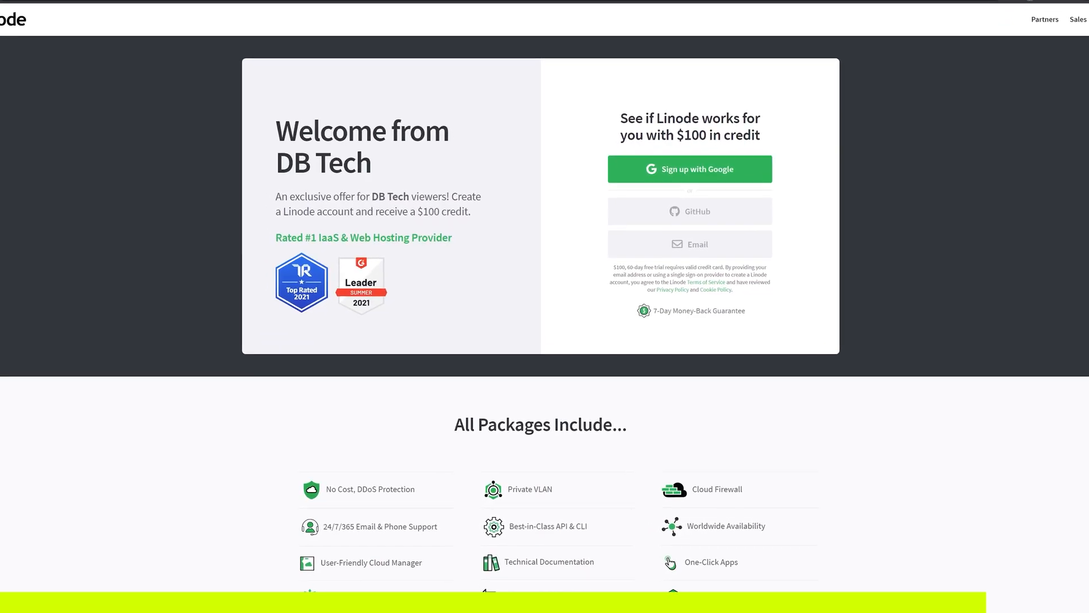
pyautogui.scroll(-3)
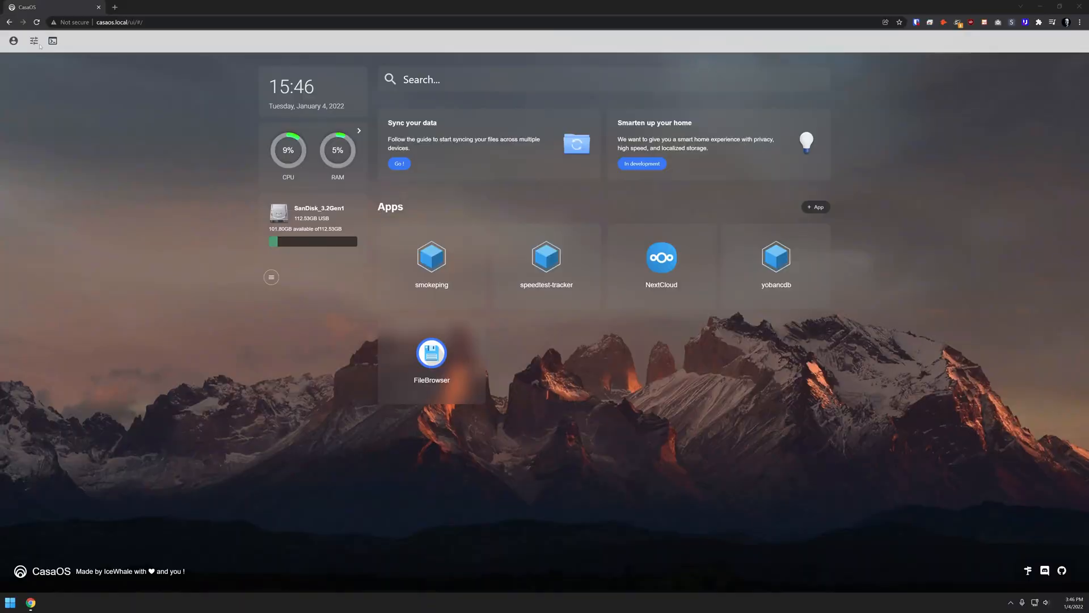
# - In Dashboard Setting, start the update from CasaOS v0.2.3 to the new version, then close the panel
pyautogui.click(34, 40)
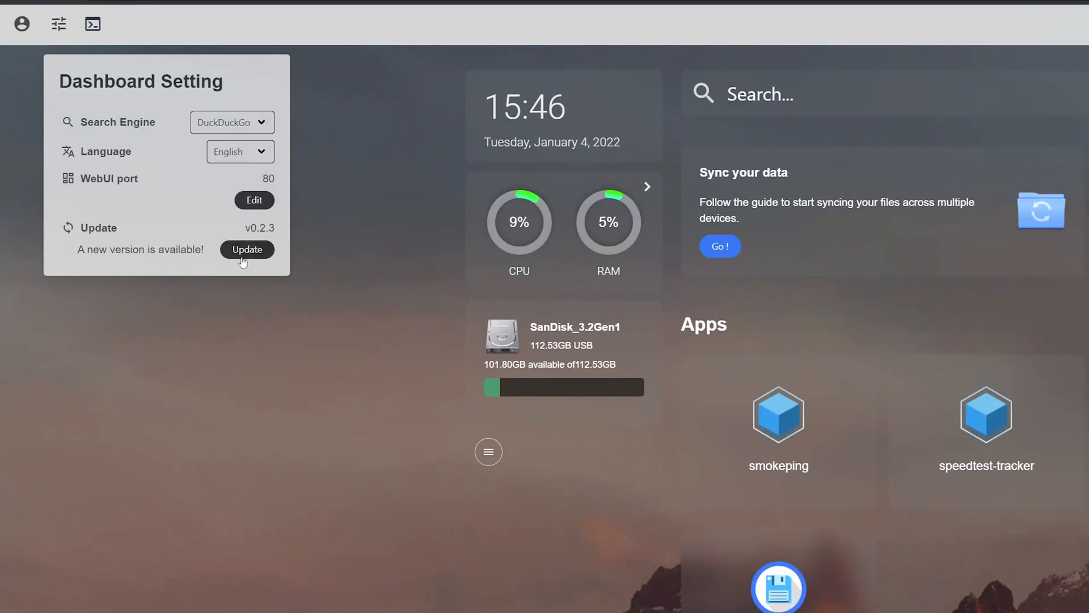
pyautogui.click(248, 250)
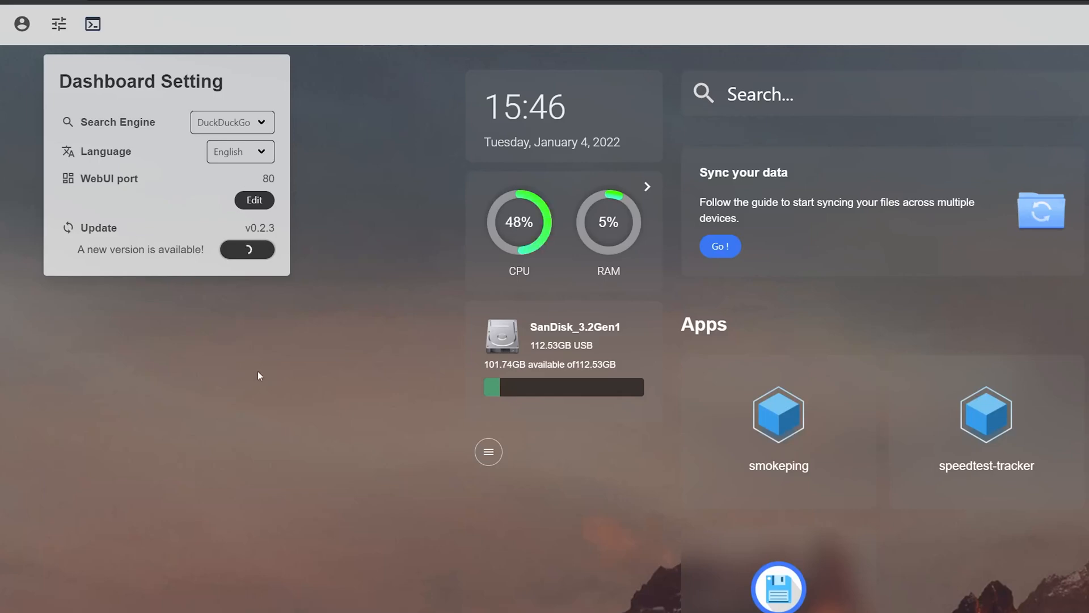
pyautogui.press('F11')
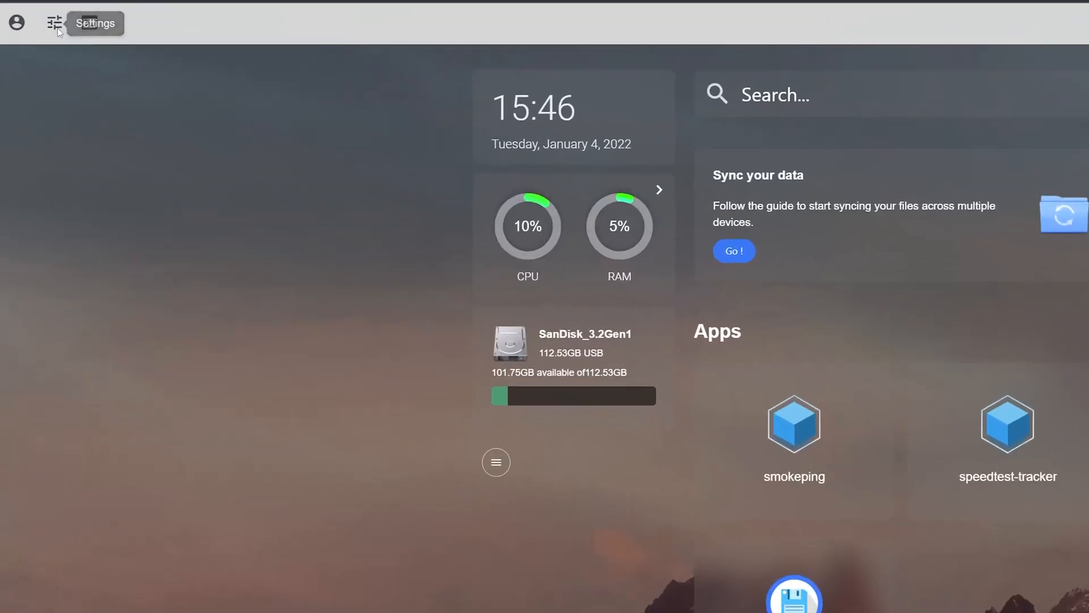
pyautogui.click(54, 23)
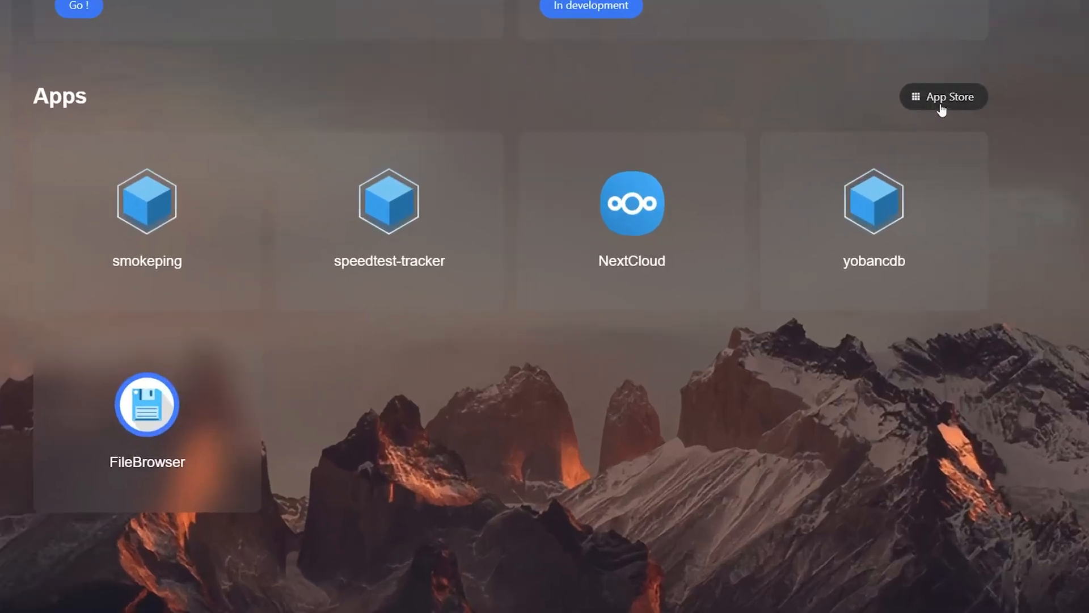
pyautogui.moveTo(965, 82)
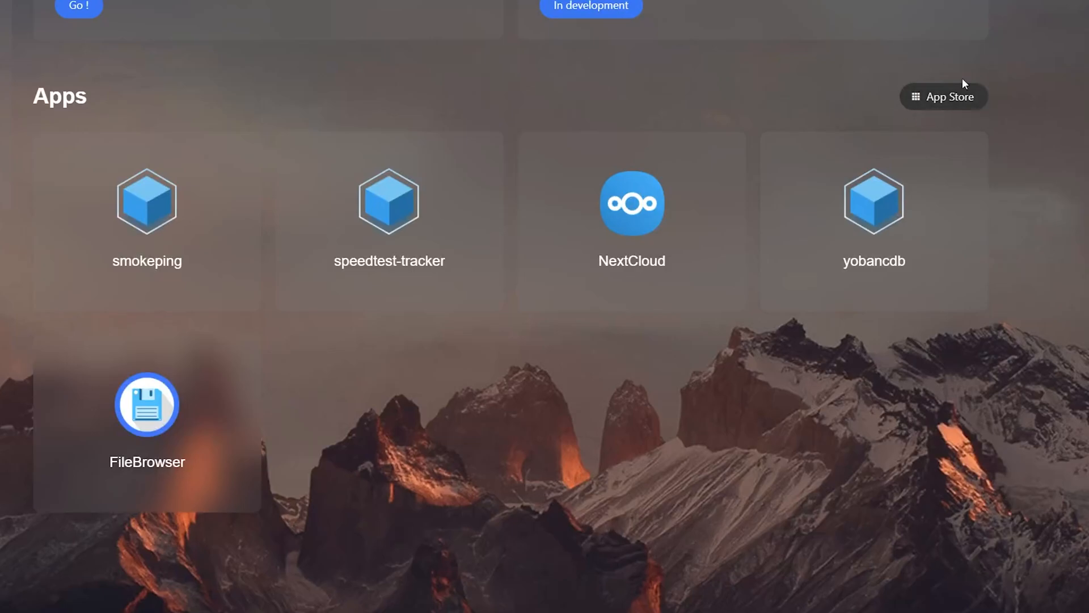
# - Open the App Store, keep sorting by popularity, and advance the Featured Apps carousel
pyautogui.click(943, 96)
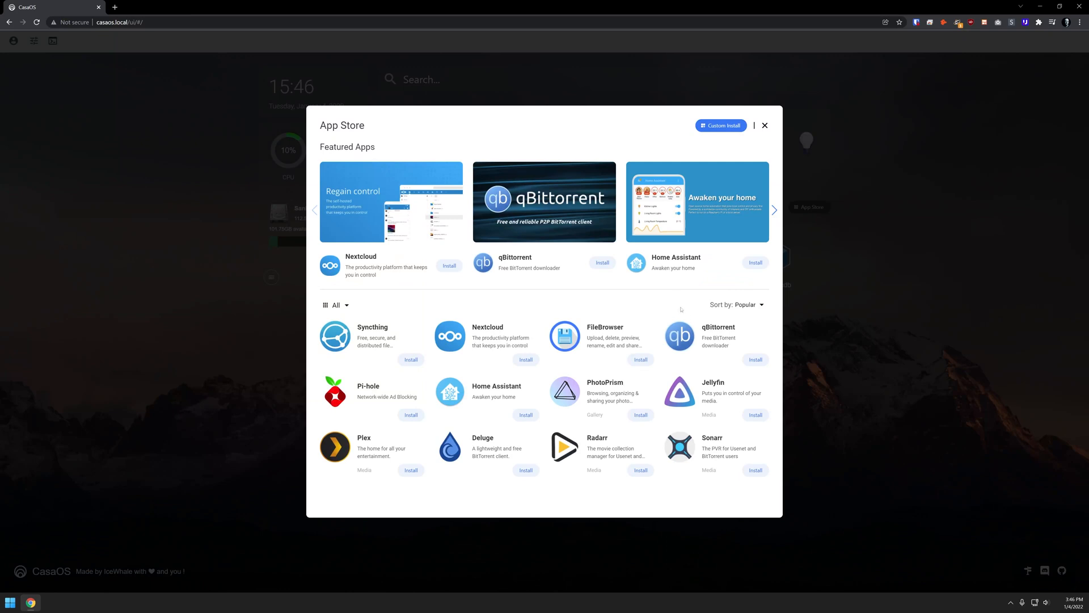
pyautogui.moveTo(517, 300)
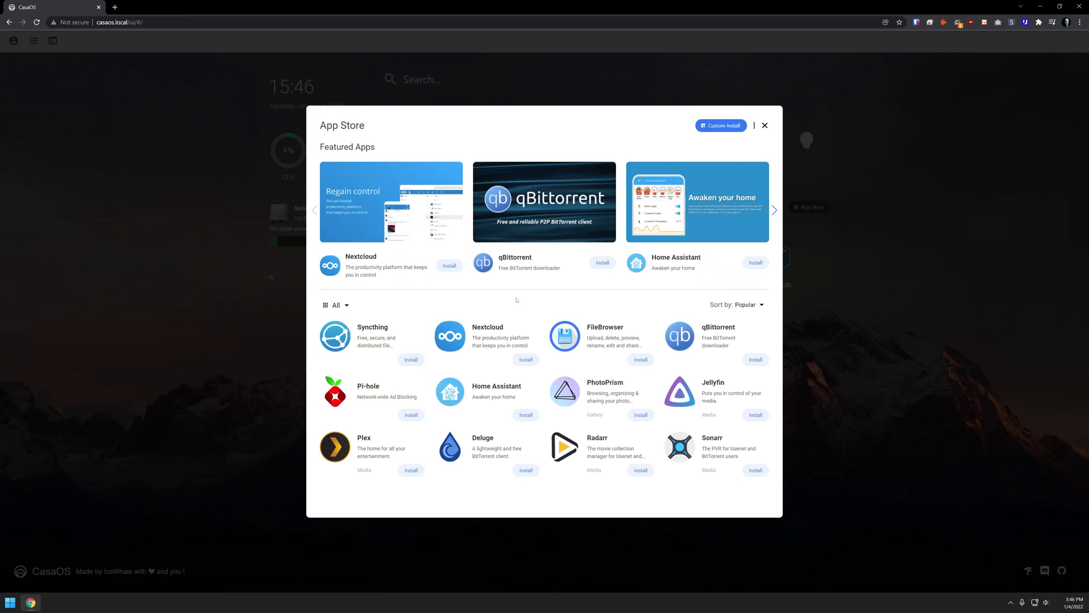
pyautogui.moveTo(341, 318)
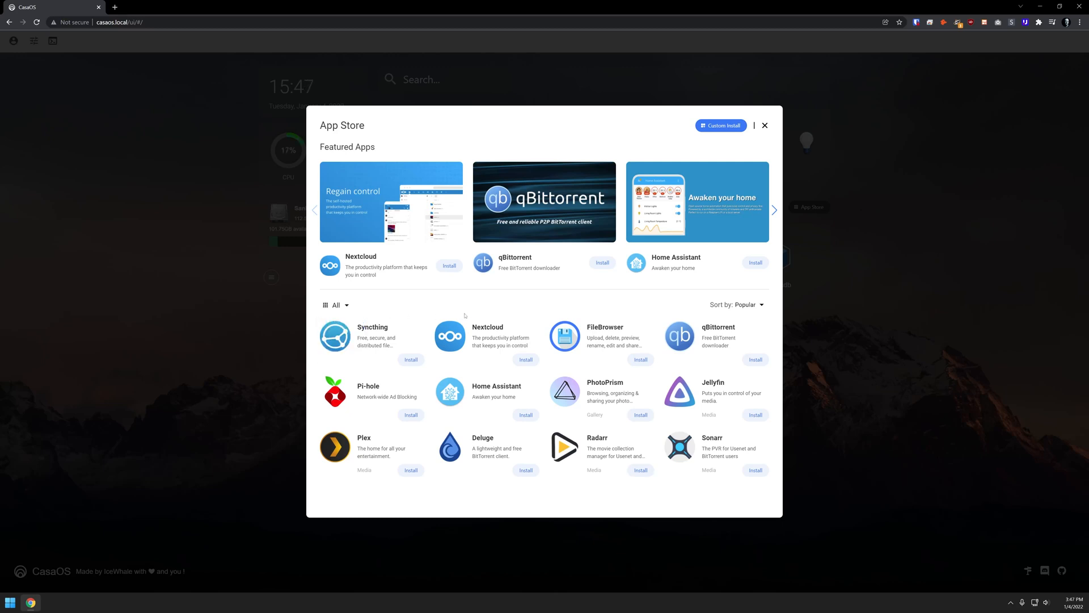
pyautogui.click(742, 304)
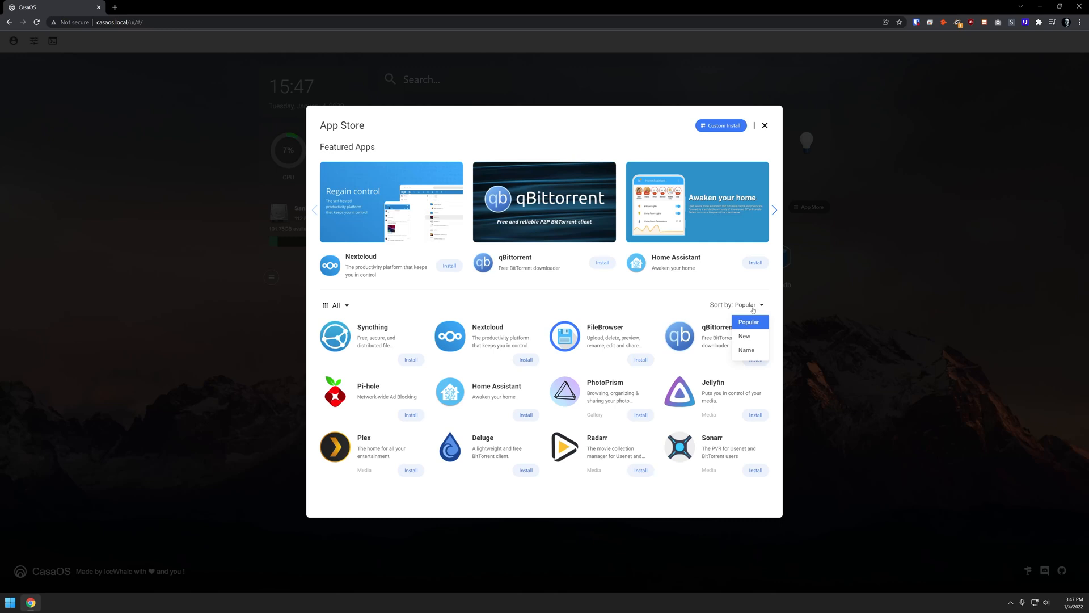
pyautogui.click(748, 322)
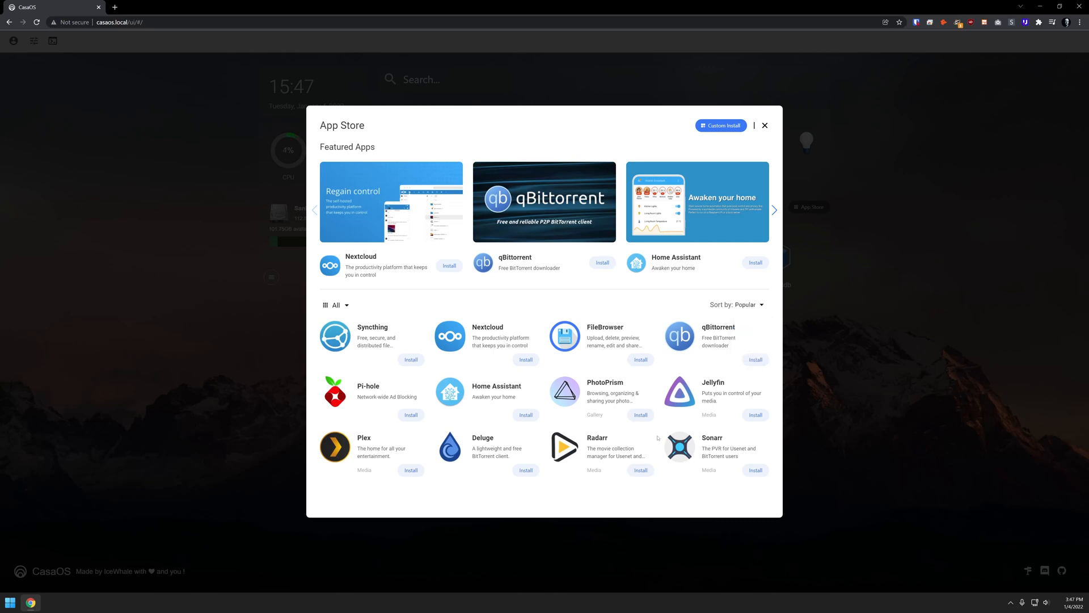
pyautogui.moveTo(775, 218)
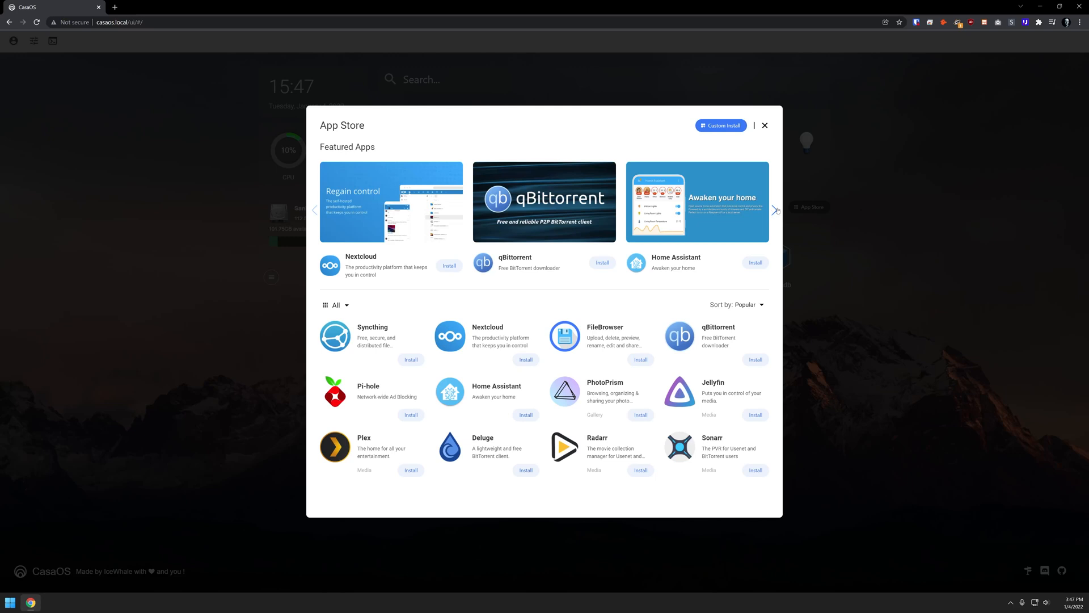
pyautogui.click(776, 210)
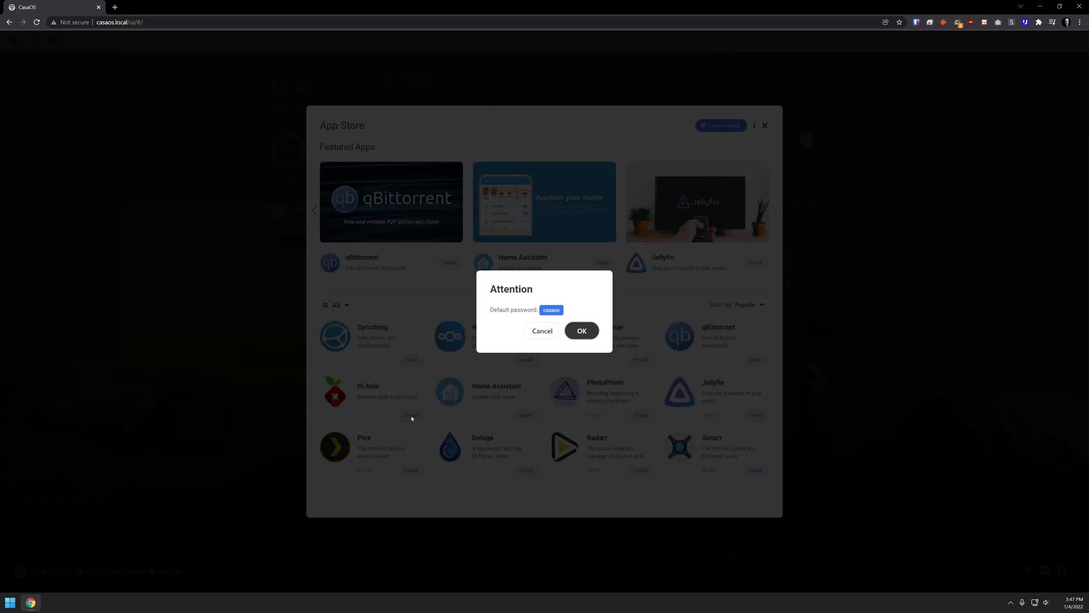
# - Copy Pi-hole's default password and dismiss the installation progress window
pyautogui.rightClick(551, 310)
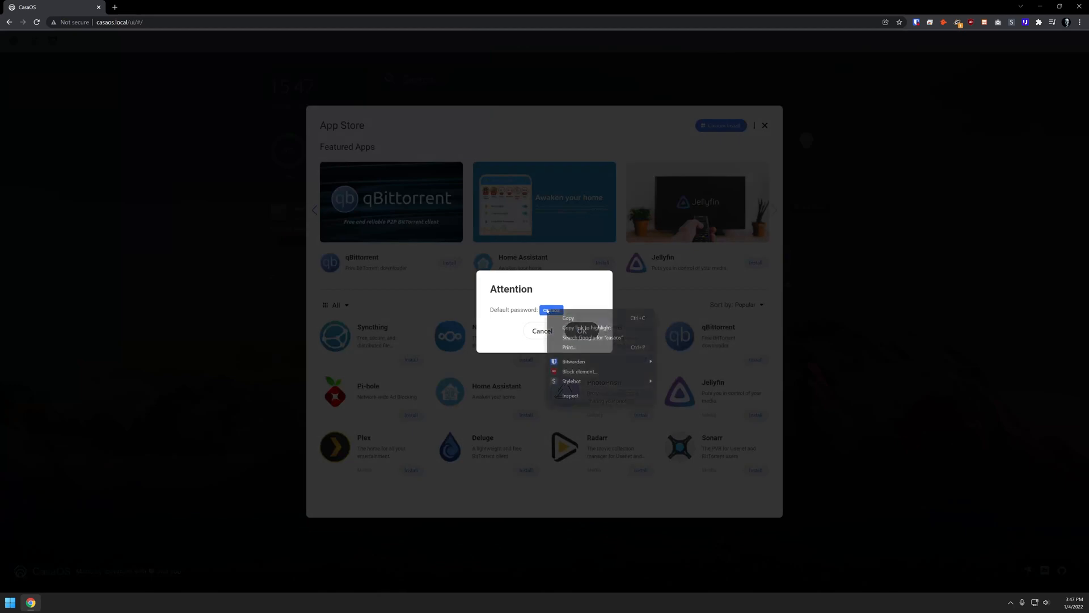
pyautogui.click(575, 331)
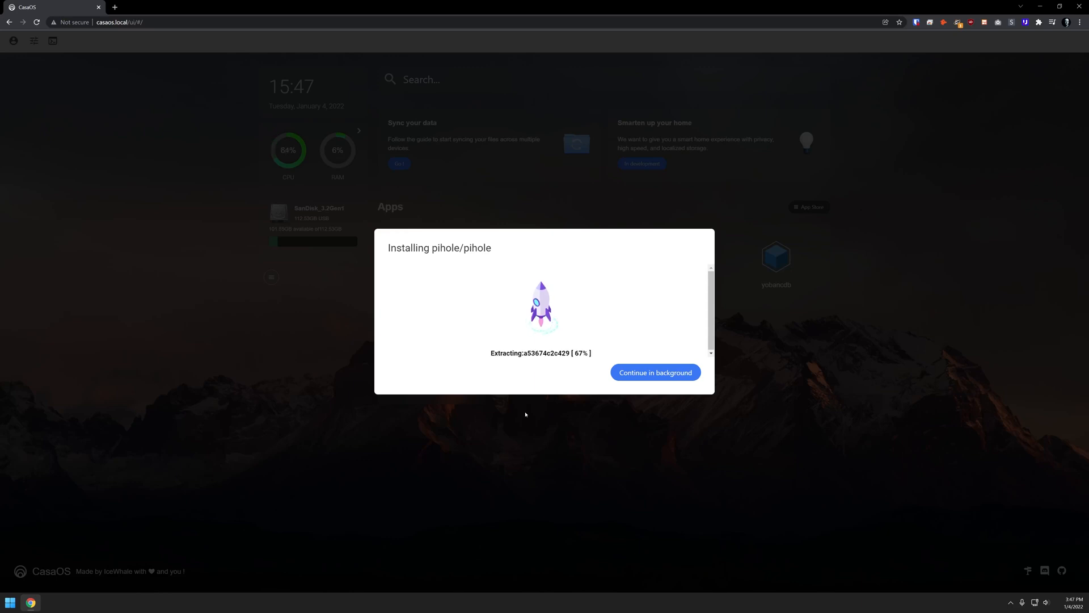
pyautogui.click(653, 372)
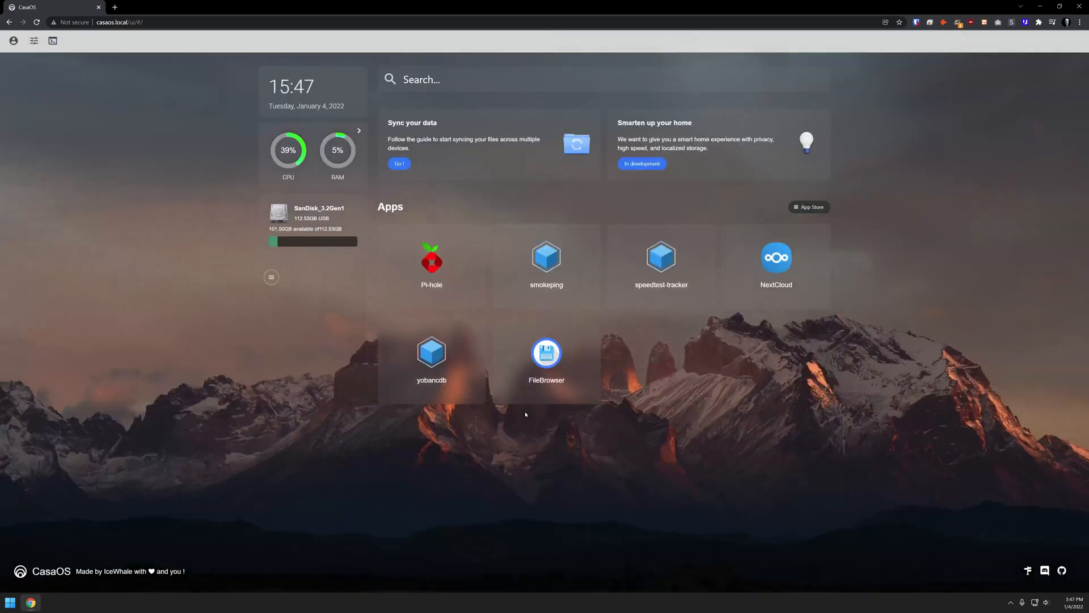
pyautogui.moveTo(462, 248)
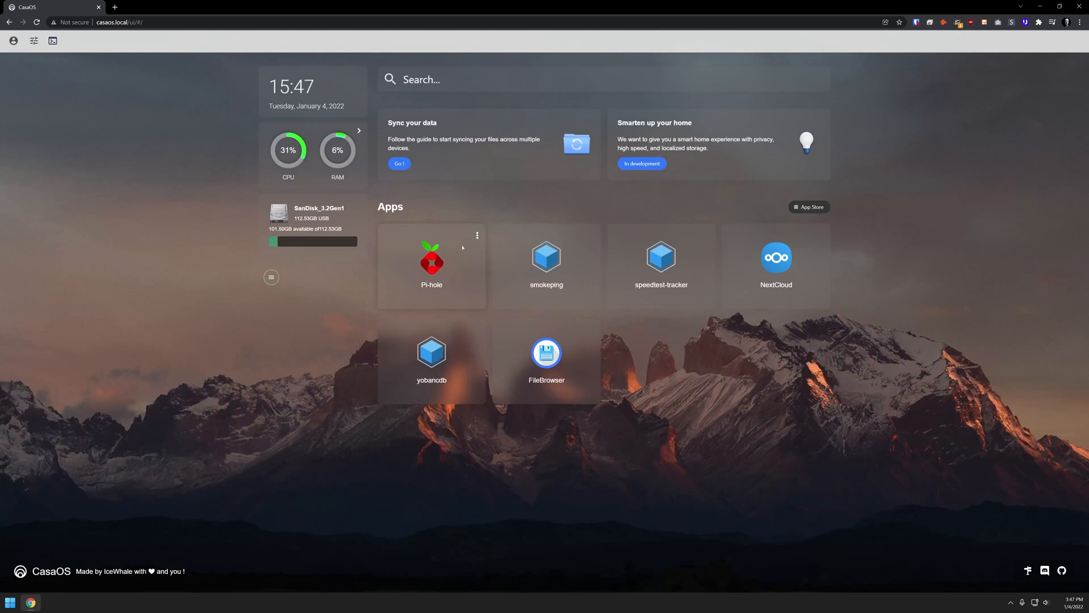
# - Inspect Pi-hole's ports, volume paths and web password settings, then launch its web UI in a new tab
pyautogui.click(477, 235)
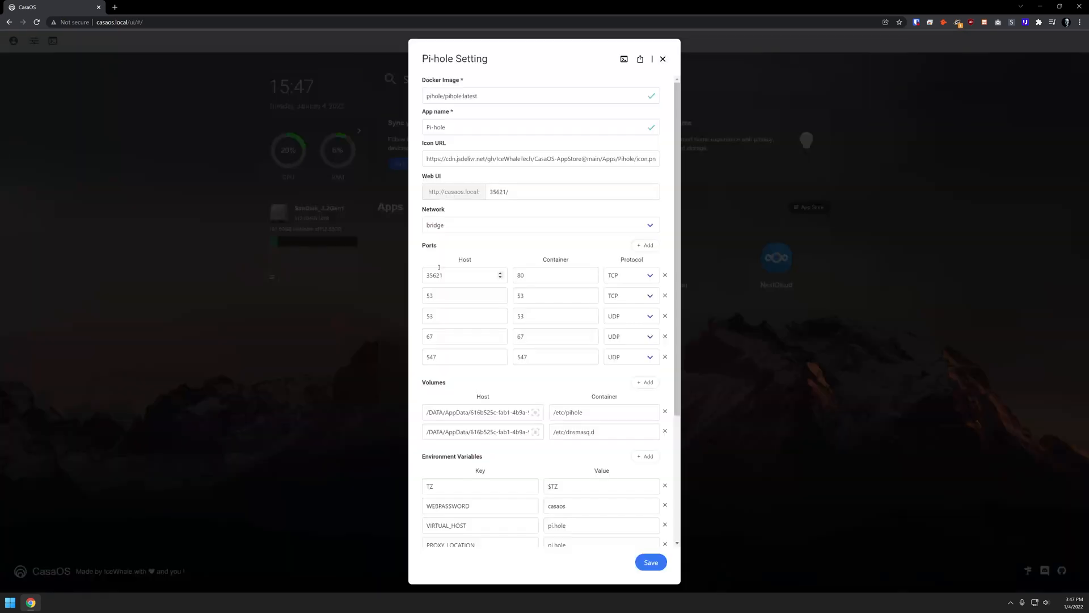
pyautogui.tripleClick(480, 412)
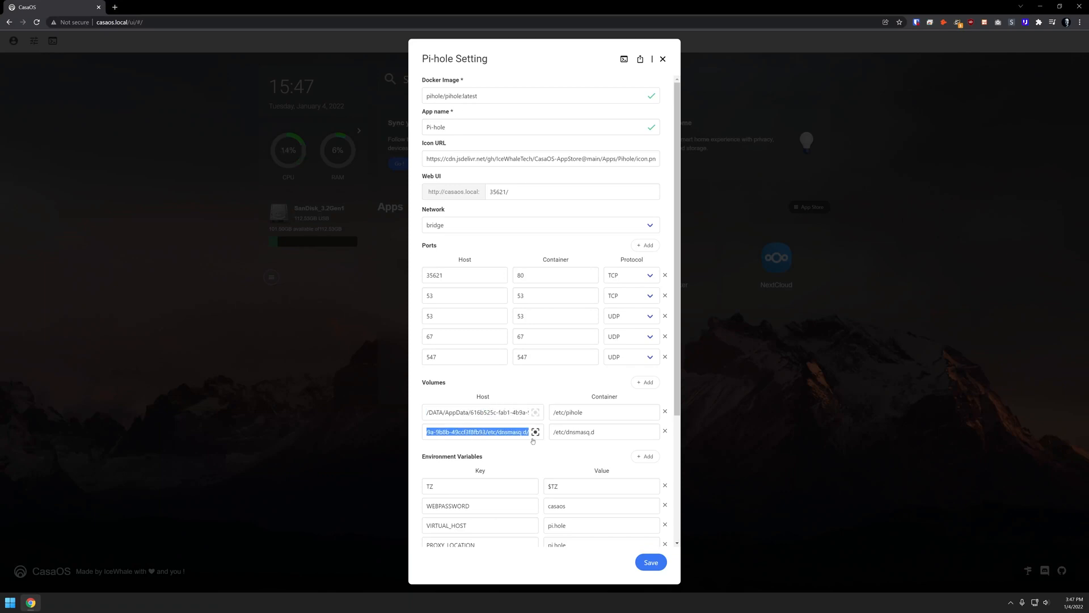
pyautogui.scroll(-3)
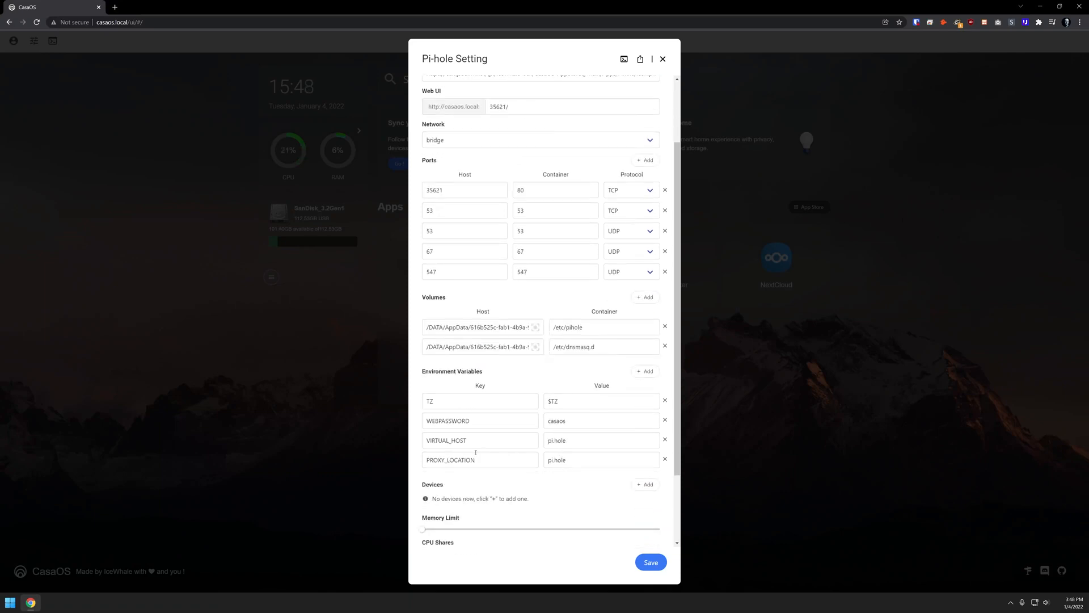
pyautogui.scroll(-3)
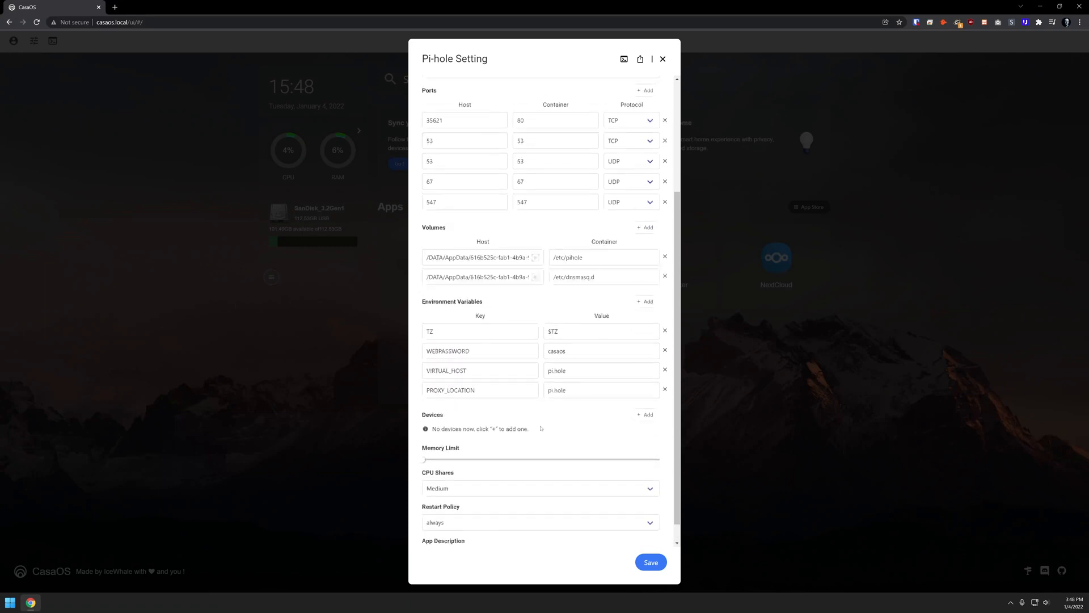
pyautogui.scroll(3)
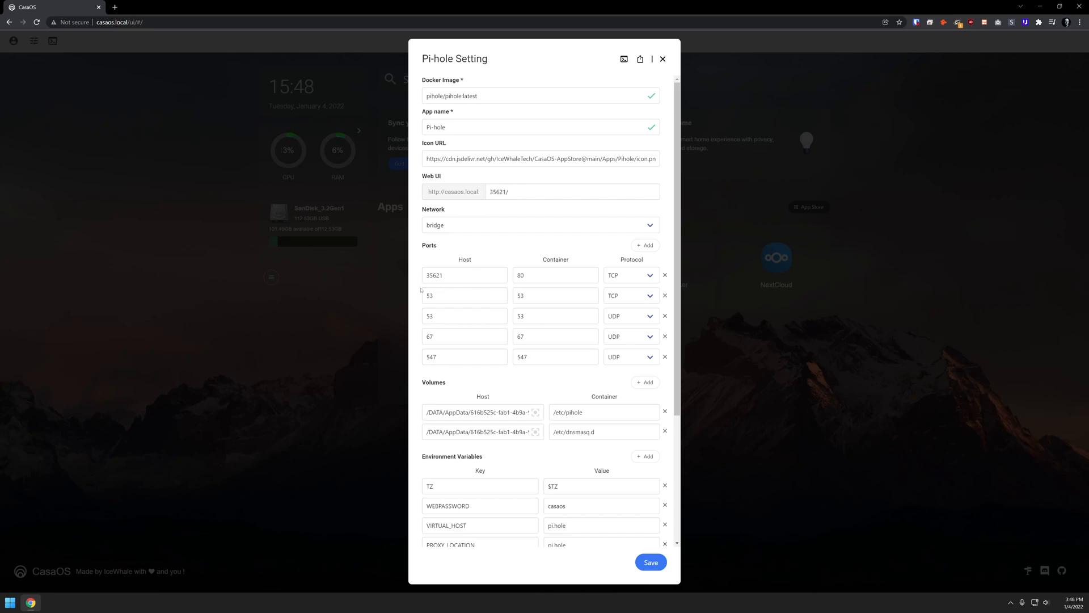
pyautogui.click(662, 59)
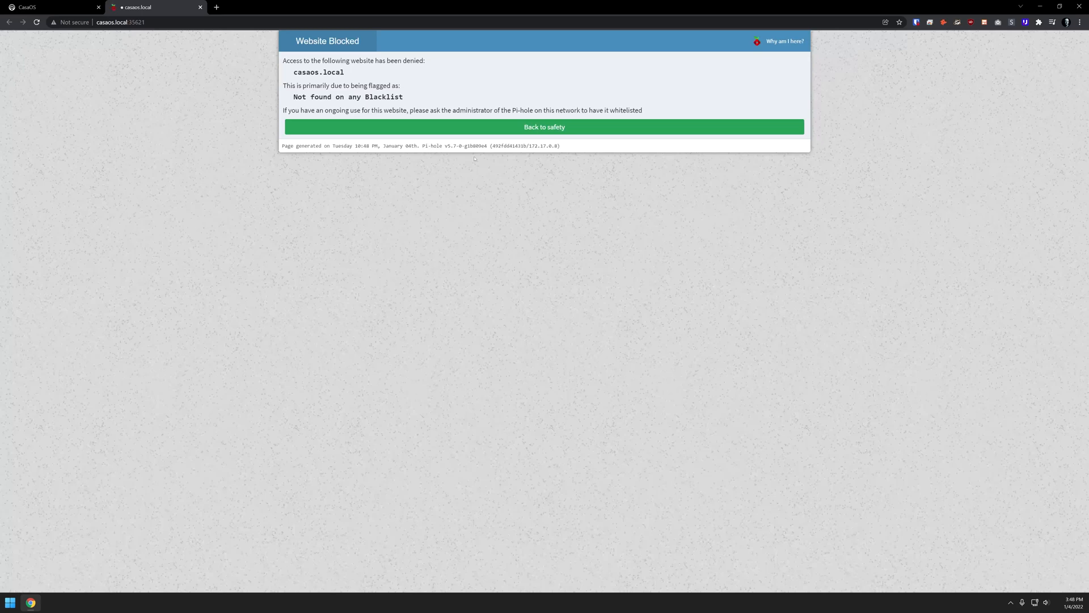
pyautogui.moveTo(918, 34)
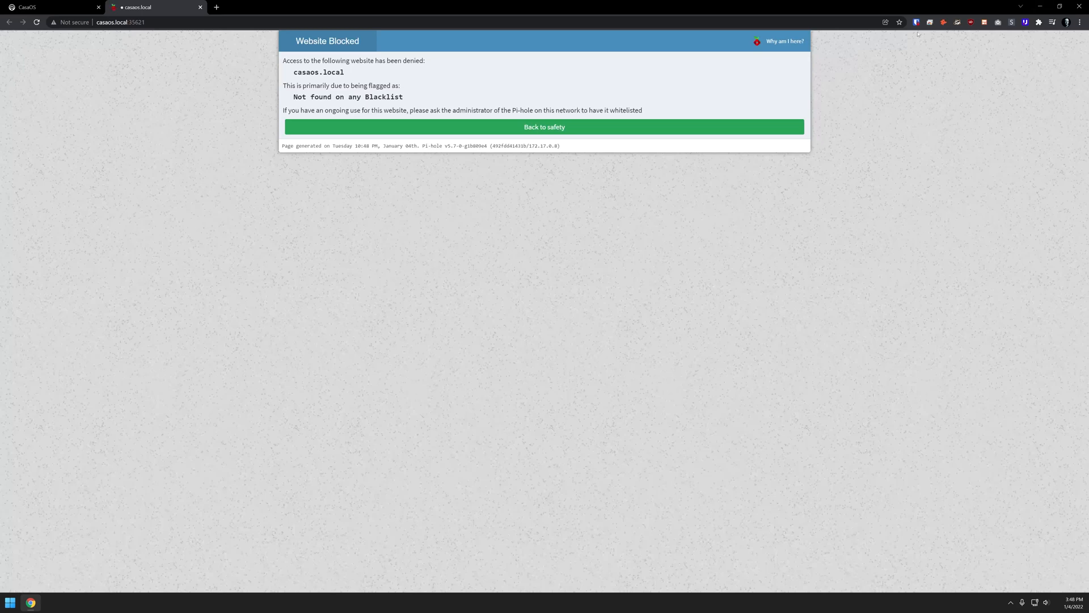
pyautogui.moveTo(707, 102)
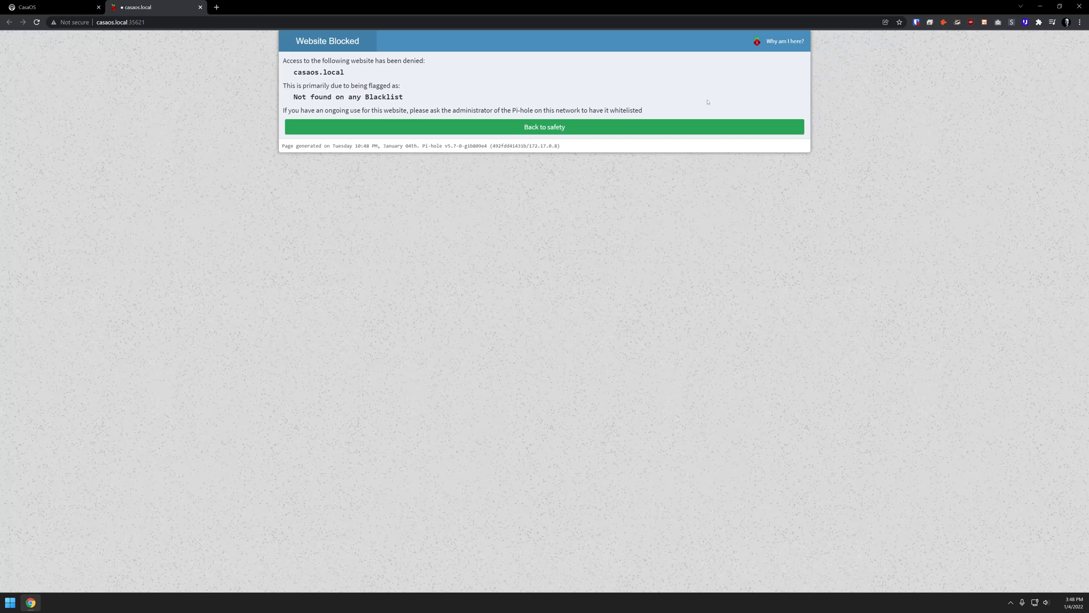
pyautogui.moveTo(346, 97)
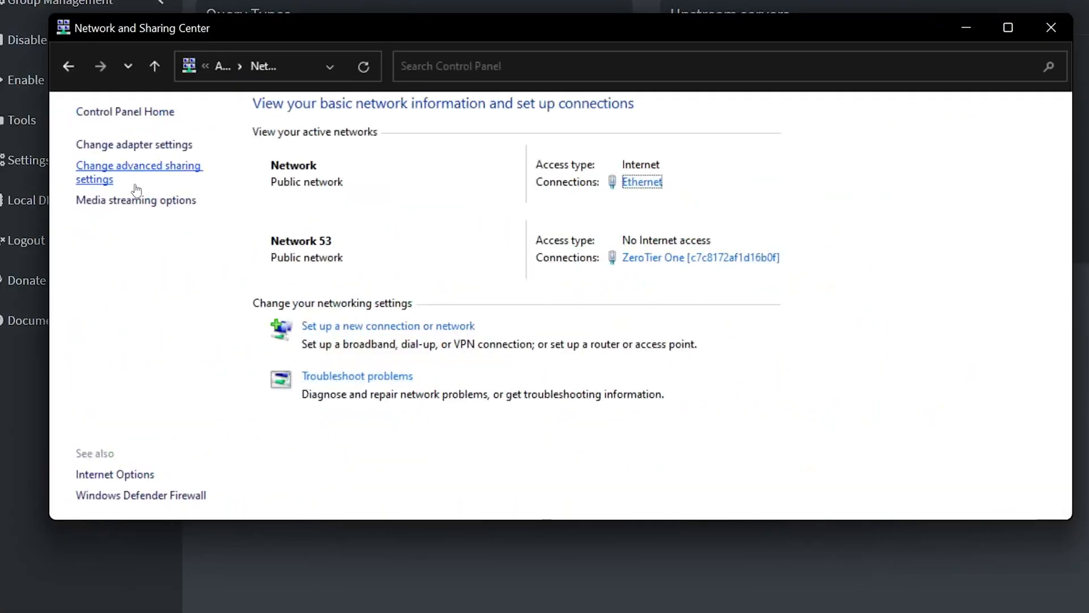
# - In the Ethernet adapter's IPv4 properties, replace DNS 1.1.1.1 with 192.168.1.130 and confirm
pyautogui.click(133, 145)
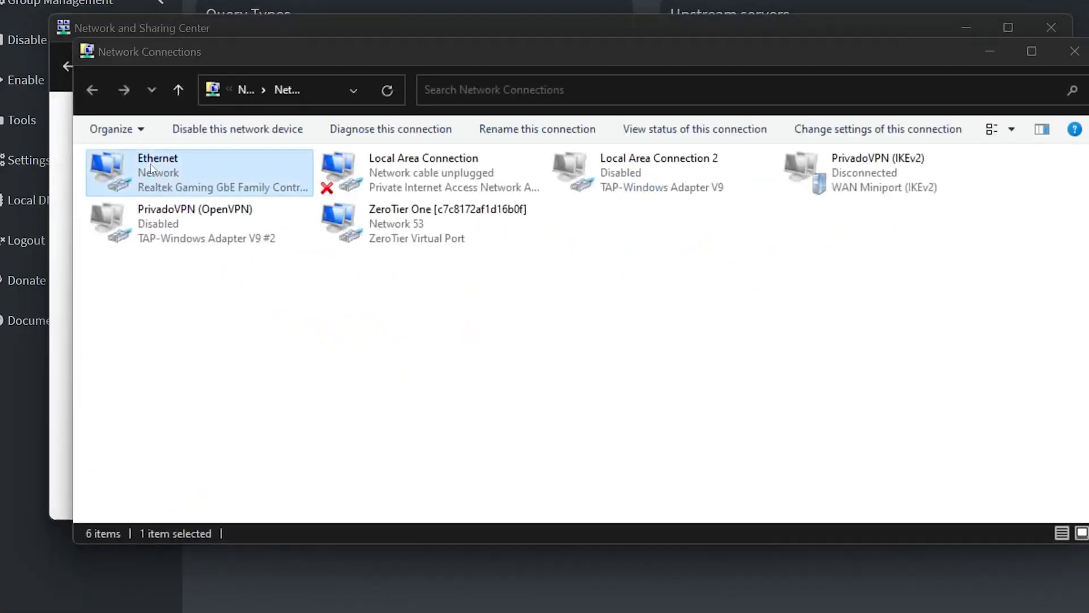
pyautogui.doubleClick(158, 172)
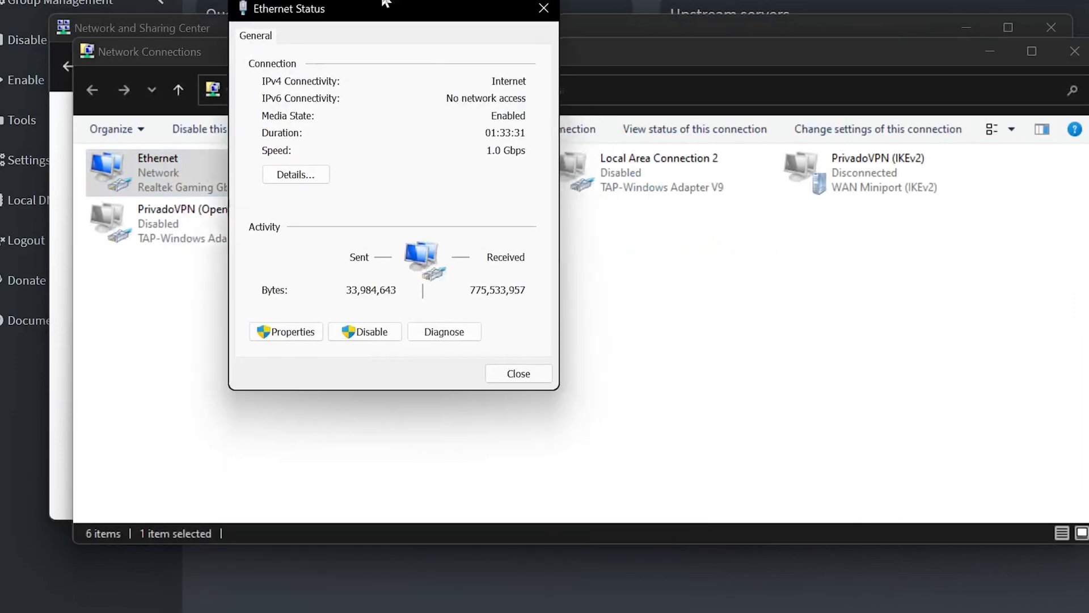
pyautogui.click(285, 332)
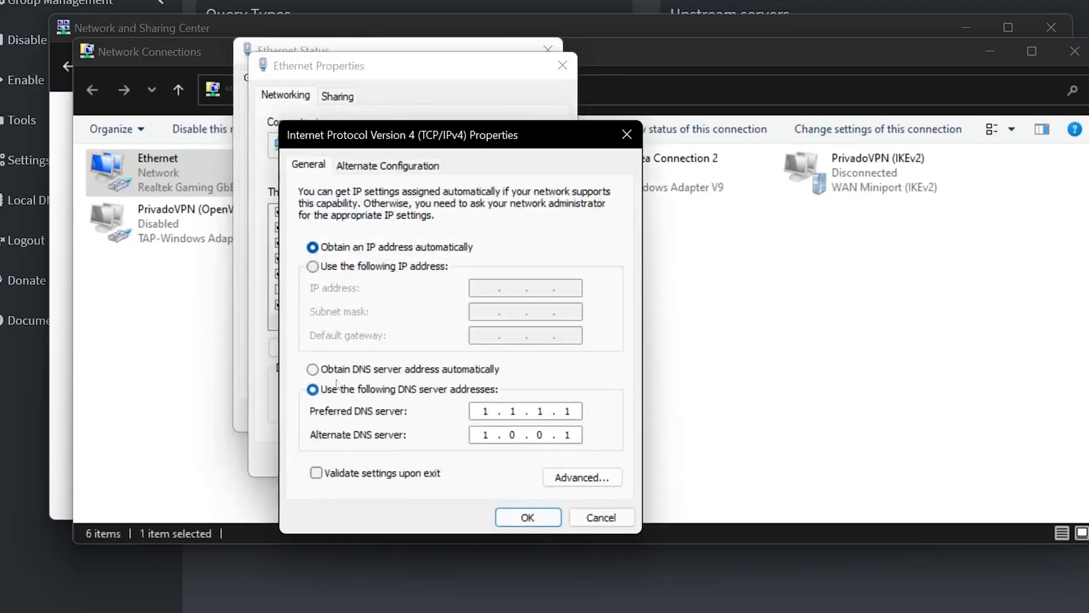
pyautogui.click(312, 369)
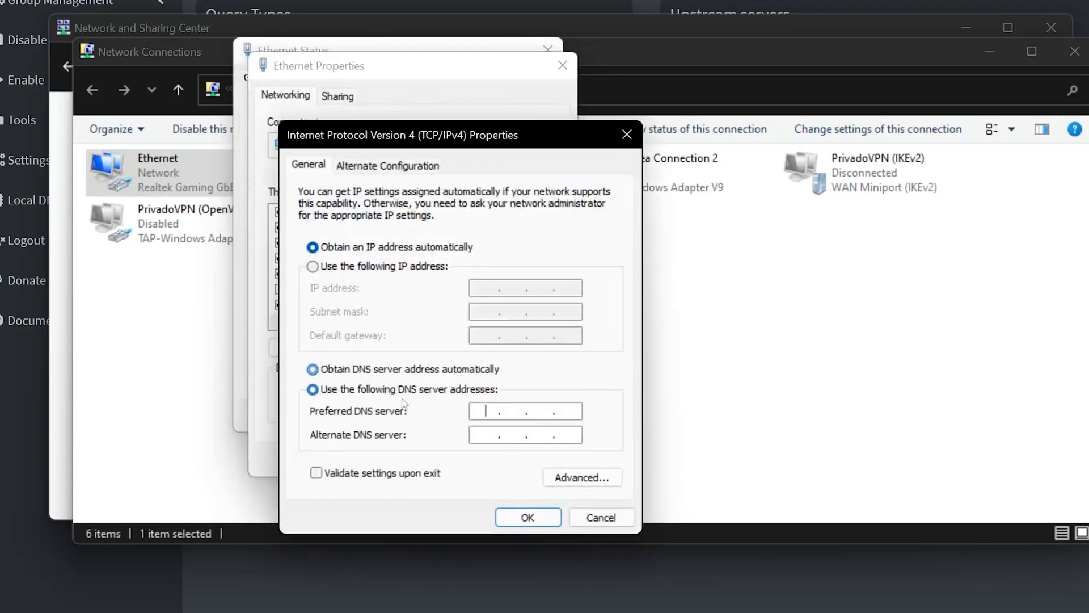
pyautogui.write('192.168')
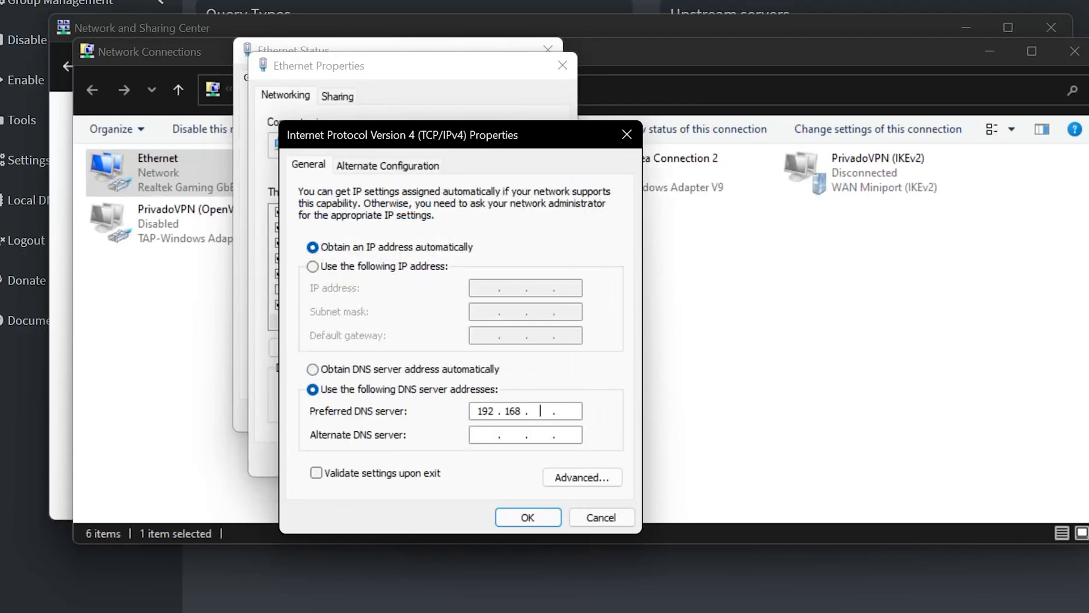
pyautogui.write('1.130')
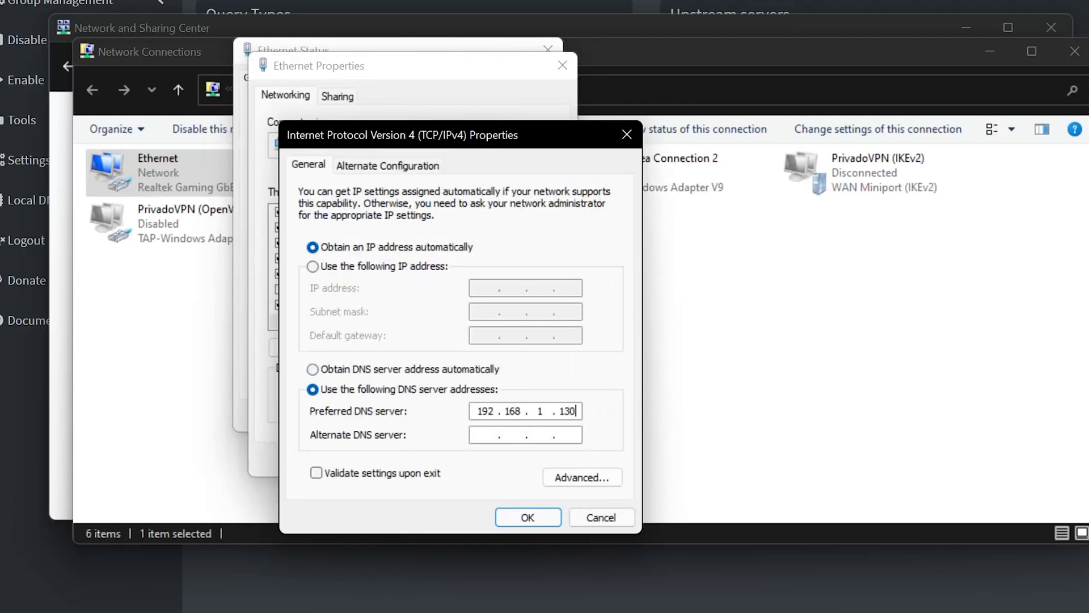
pyautogui.click(527, 517)
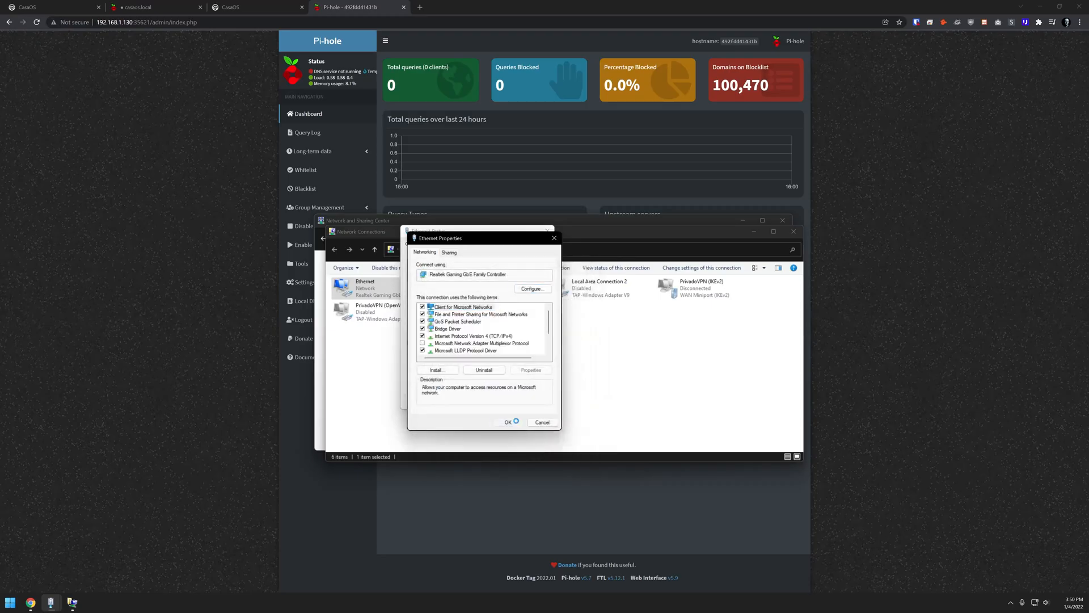
# - Apply the Ethernet properties and view Pi-hole's Query Log of recent DNS requests
pyautogui.click(542, 422)
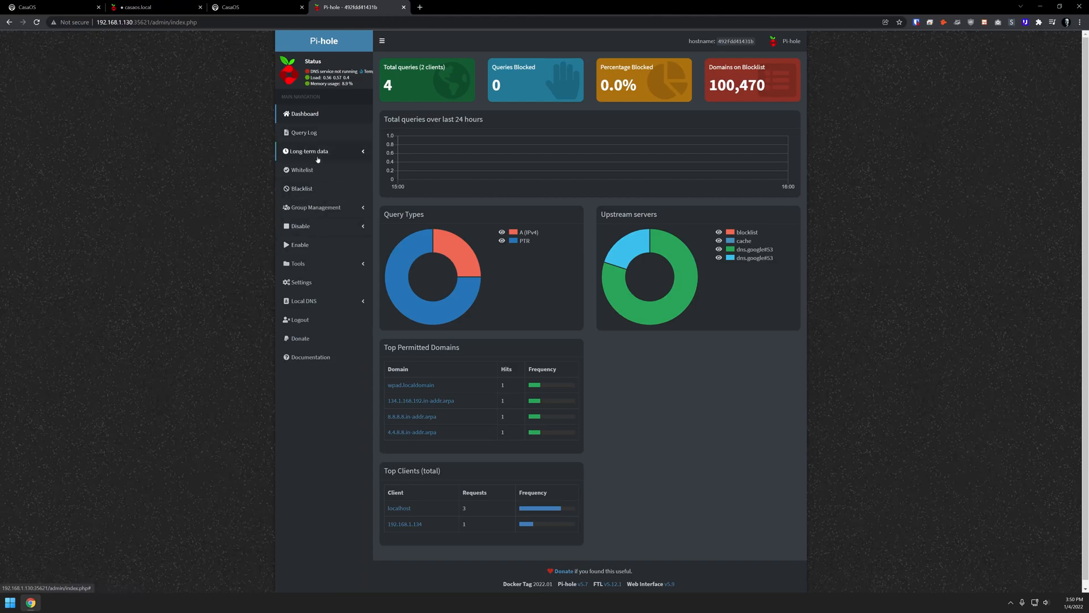
pyautogui.click(303, 132)
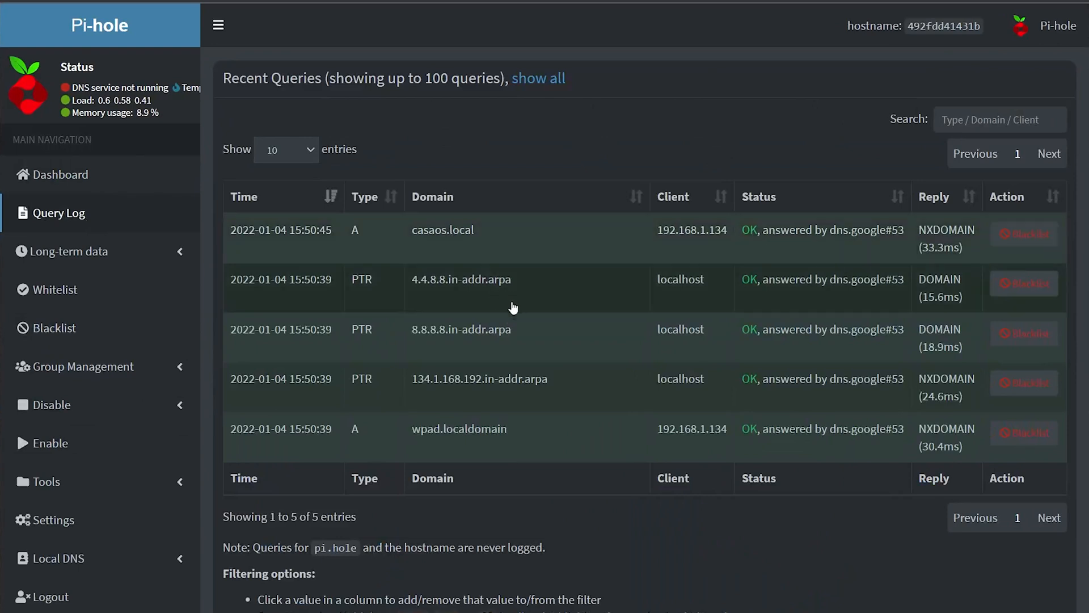
pyautogui.moveTo(512, 429)
pyautogui.write('yahoo.c')
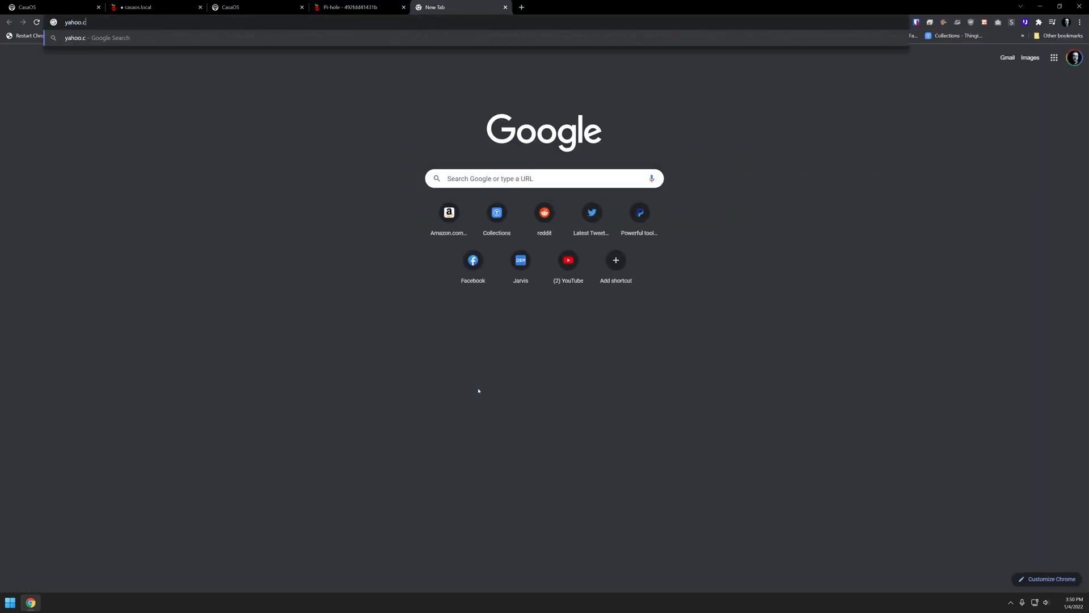
# - Load yahoo.com, check the Pi-hole tab's queries, then browse to msn.com
pyautogui.press('Return')
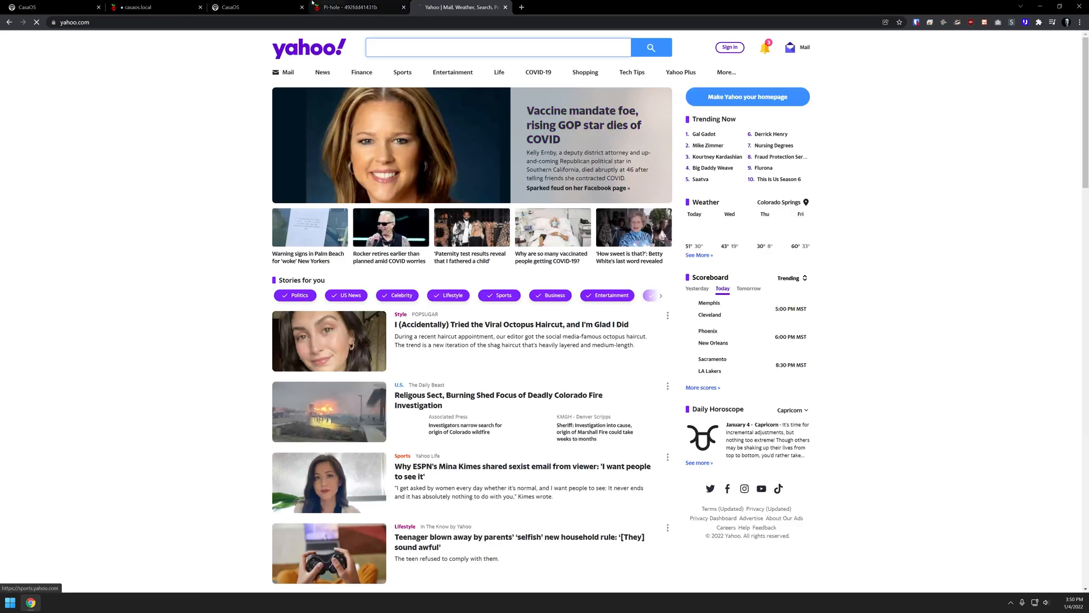
pyautogui.click(357, 6)
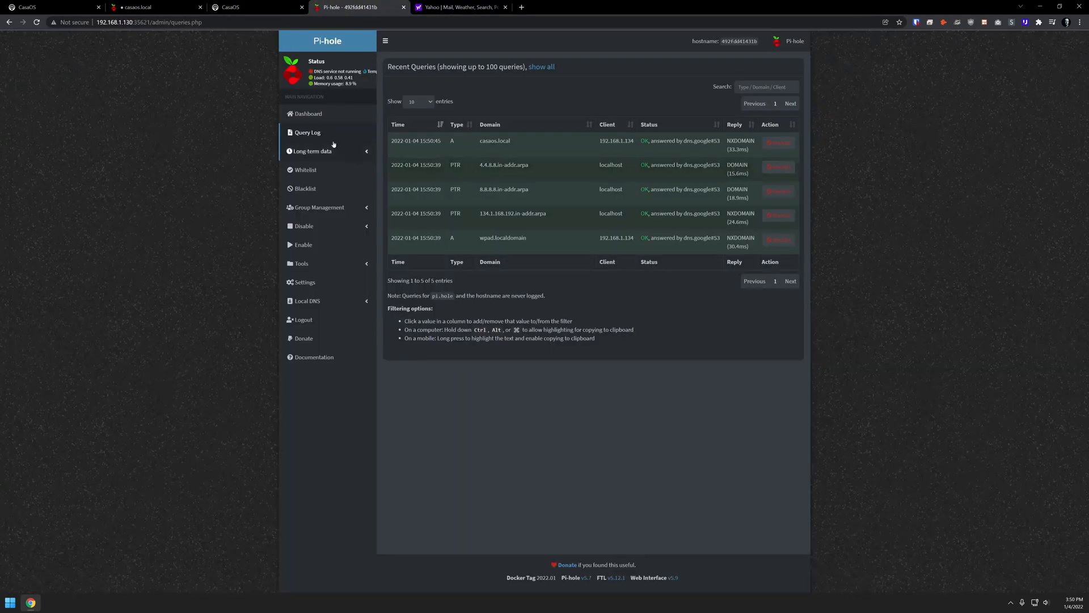
pyautogui.click(304, 114)
pyautogui.write('msn')
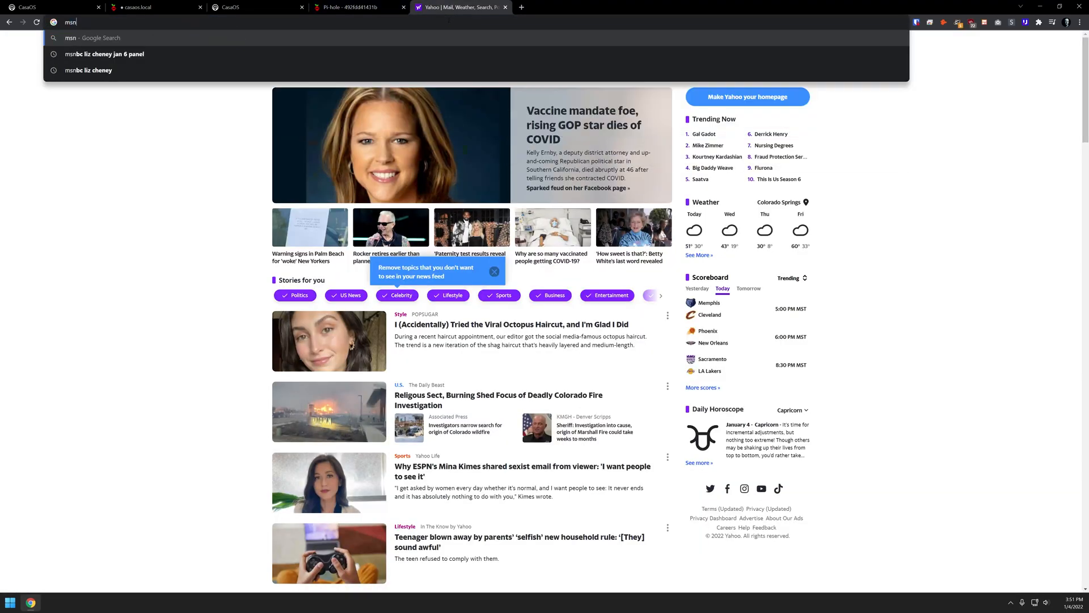
pyautogui.click(350, 7)
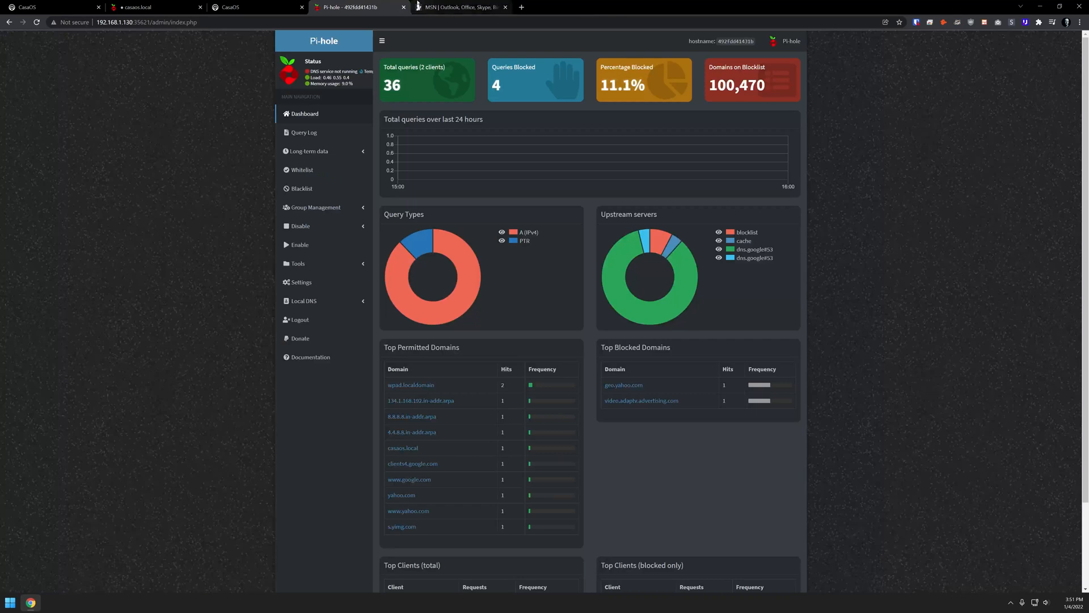
pyautogui.moveTo(461, 7)
pyautogui.write('youtube.com')
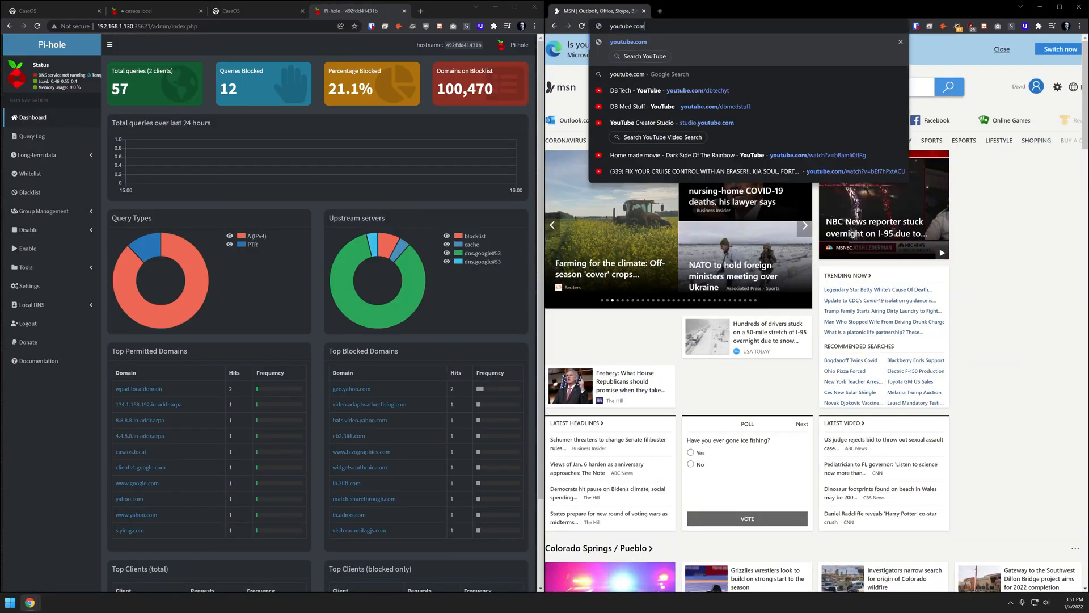
# - Open YouTube, then browse dbtechreviews.com's Portainer update post to generate more queries
pyautogui.click(628, 41)
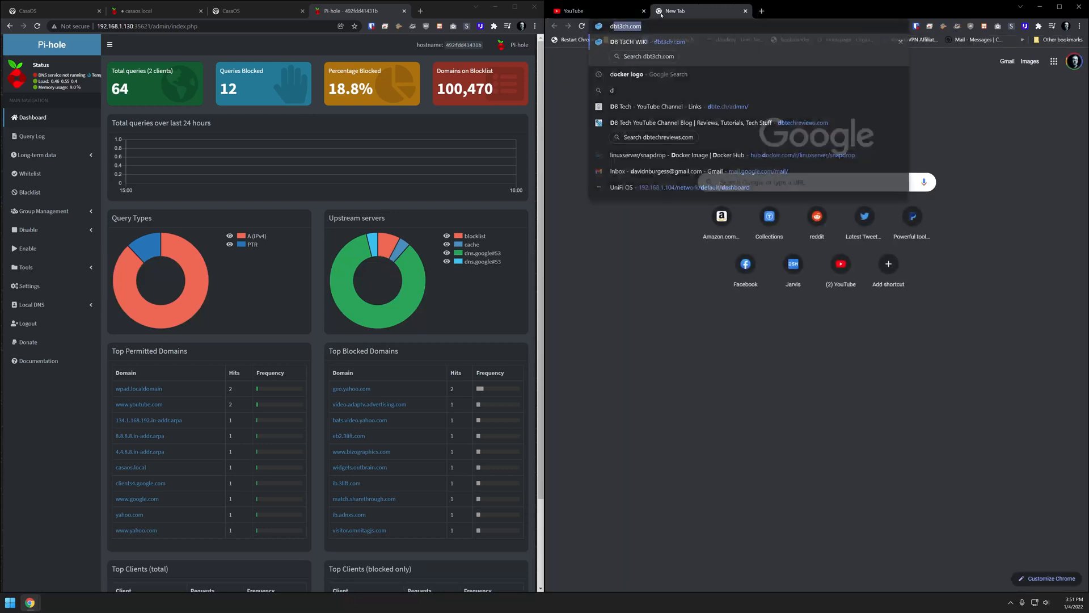
pyautogui.write('dbtechreviews.com/2021/08/how-to-update-portainer-to-the-newest-version/')
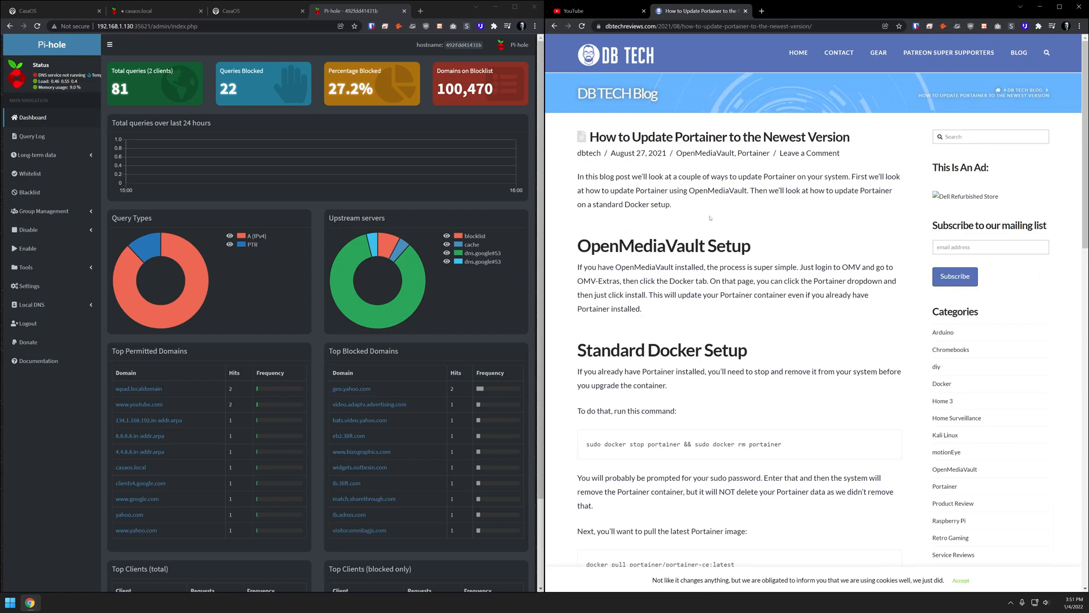
pyautogui.scroll(-3)
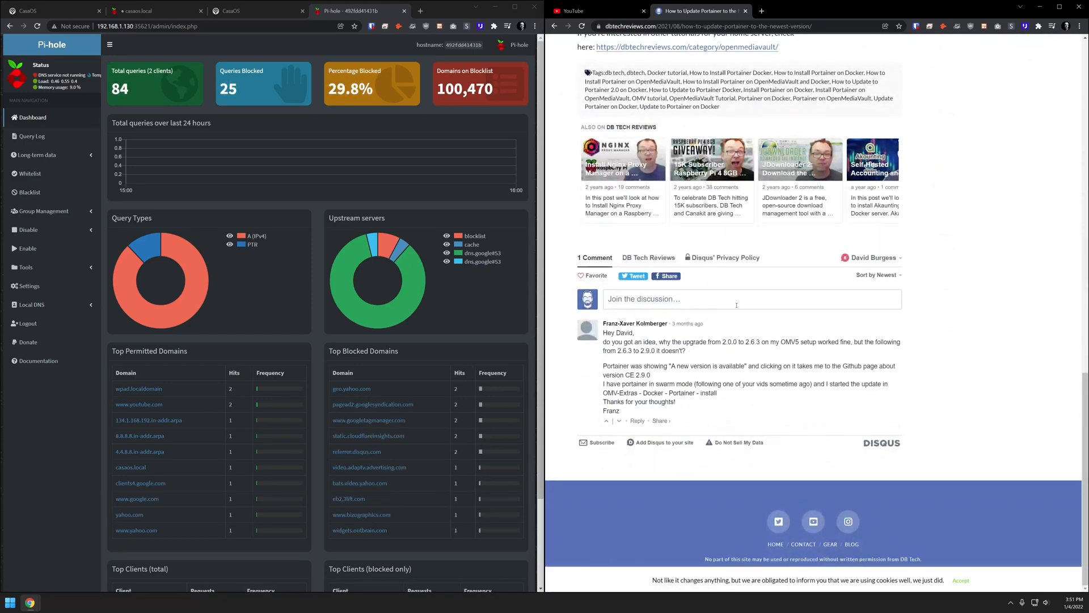
pyautogui.scroll(3)
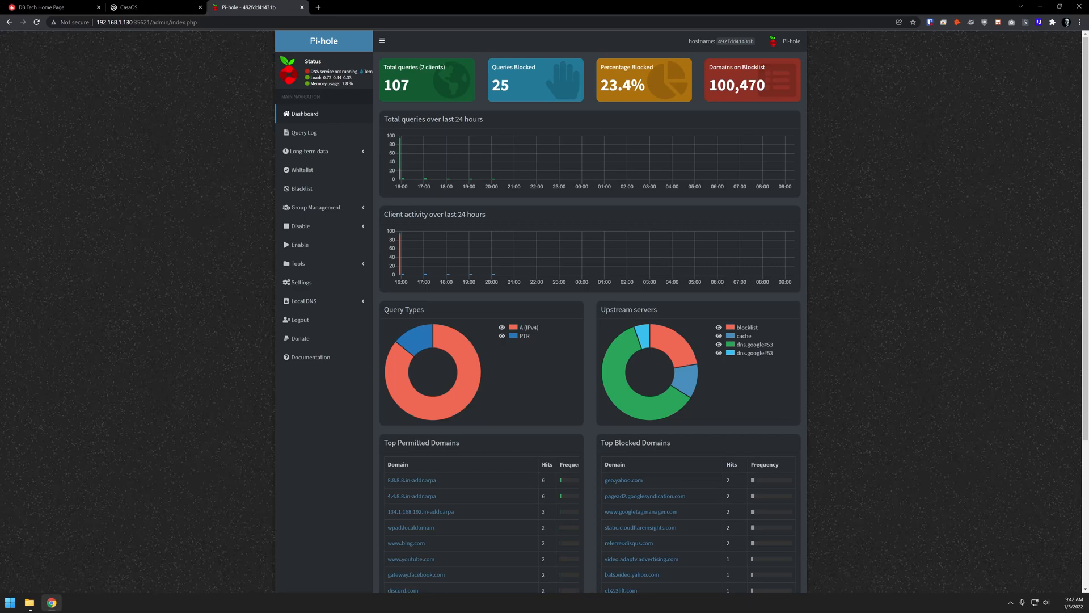
pyautogui.moveTo(304, 473)
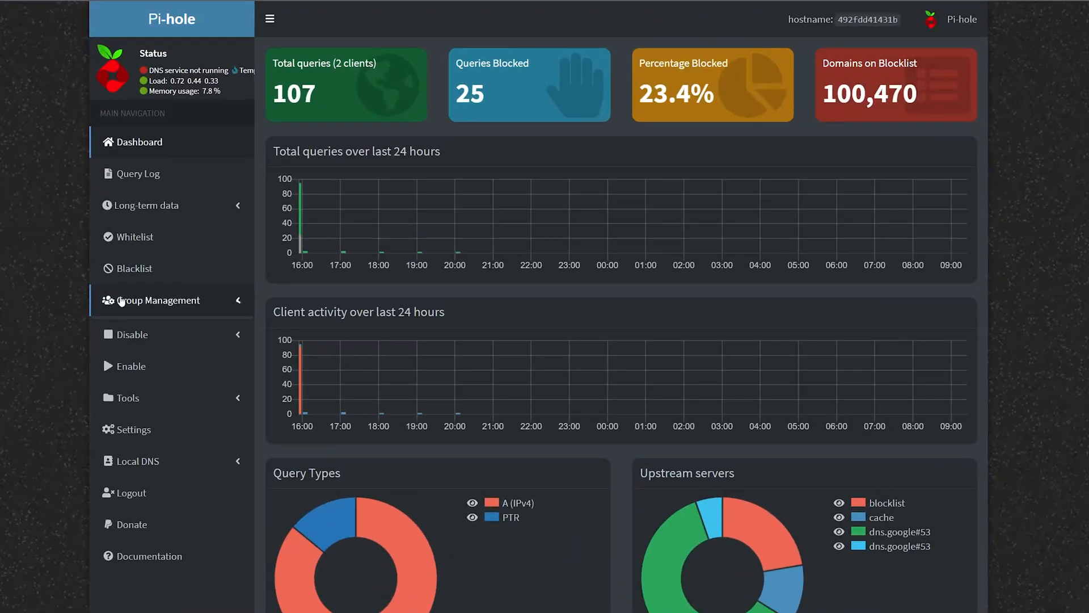
# - Expand Group Management and open the Adlists page showing the StevenBlack hosts list
pyautogui.click(158, 300)
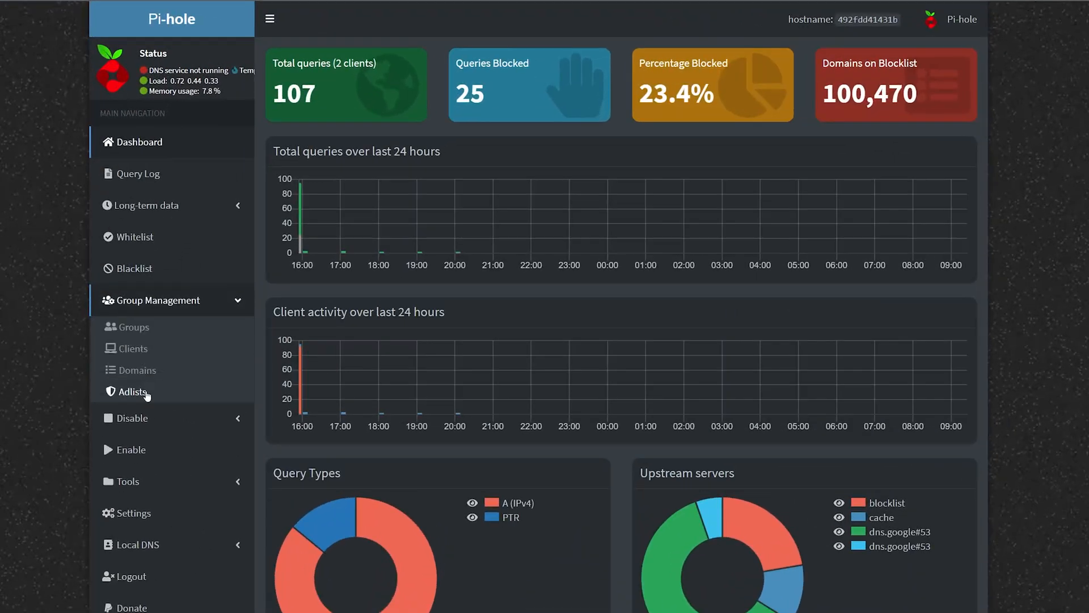
pyautogui.click(133, 391)
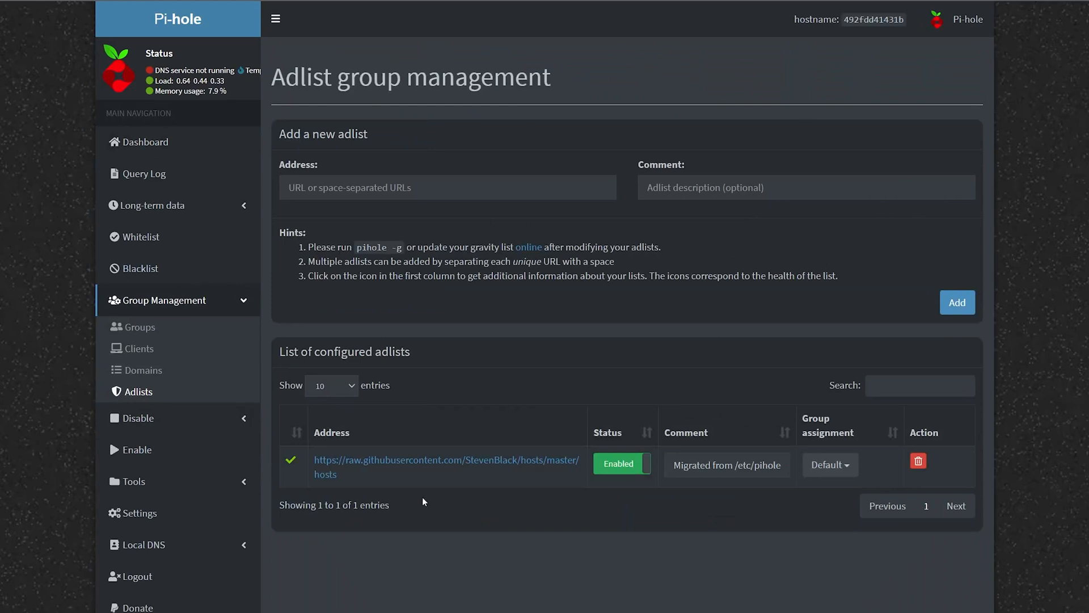
pyautogui.moveTo(335, 493)
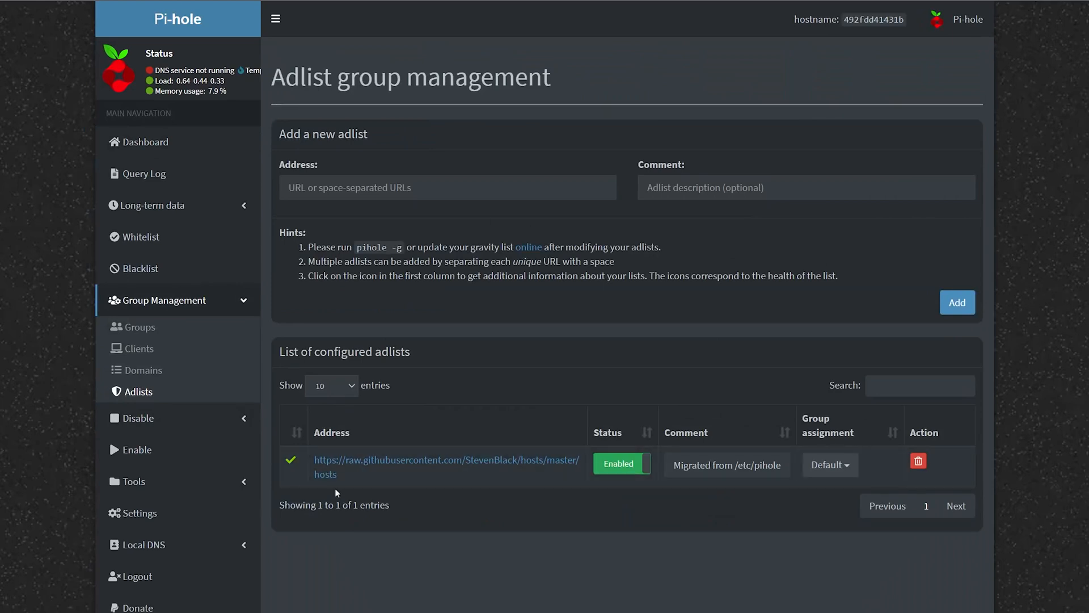
pyautogui.click(137, 418)
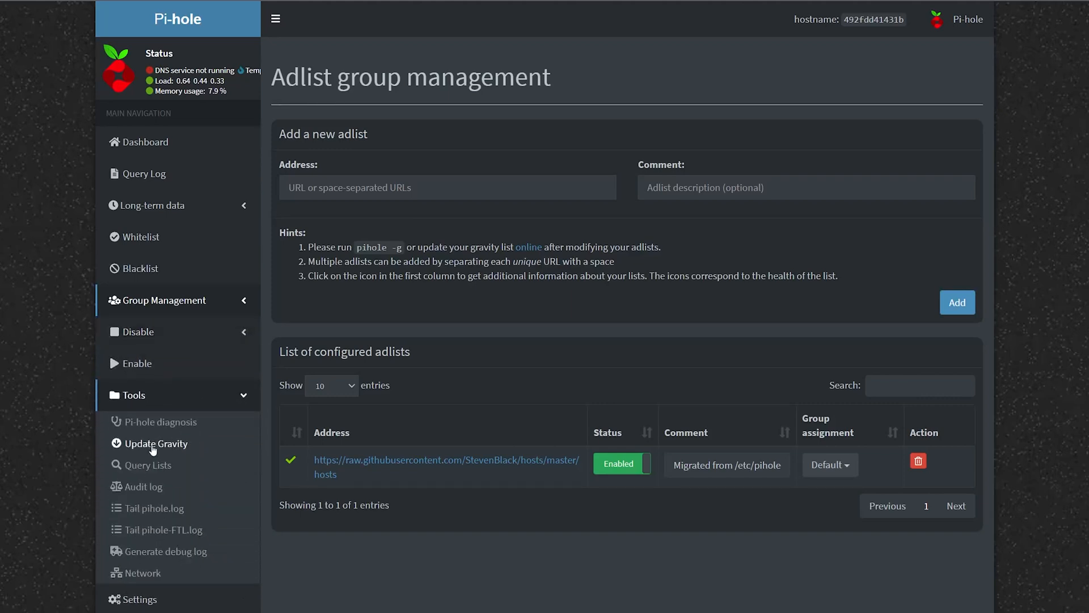
# - Open Pi-hole's Update Gravity page under Tools to refresh the blocklist
pyautogui.click(156, 443)
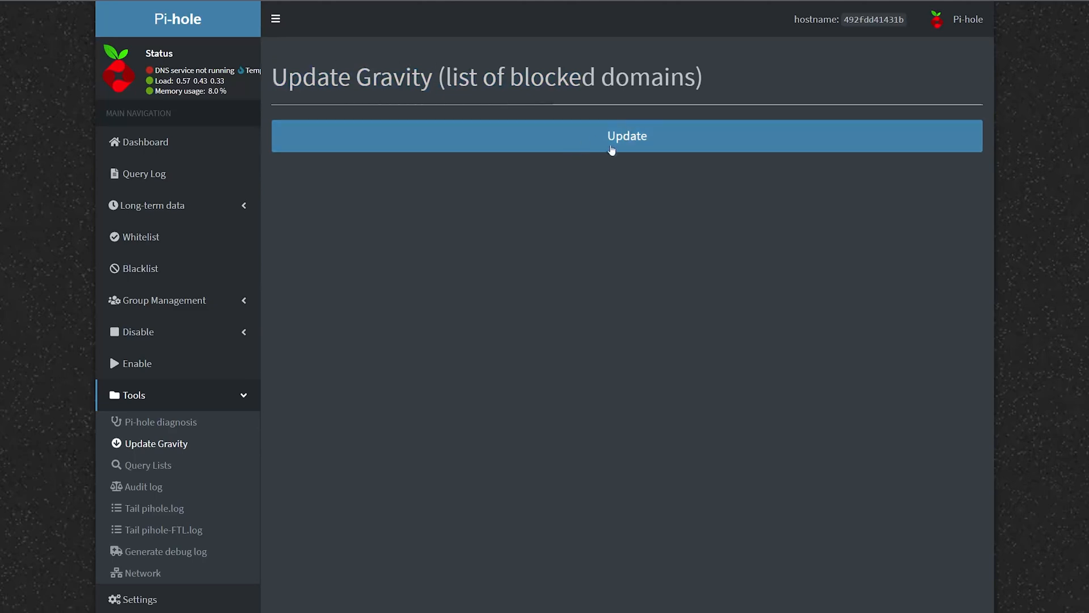
pyautogui.moveTo(364, 473)
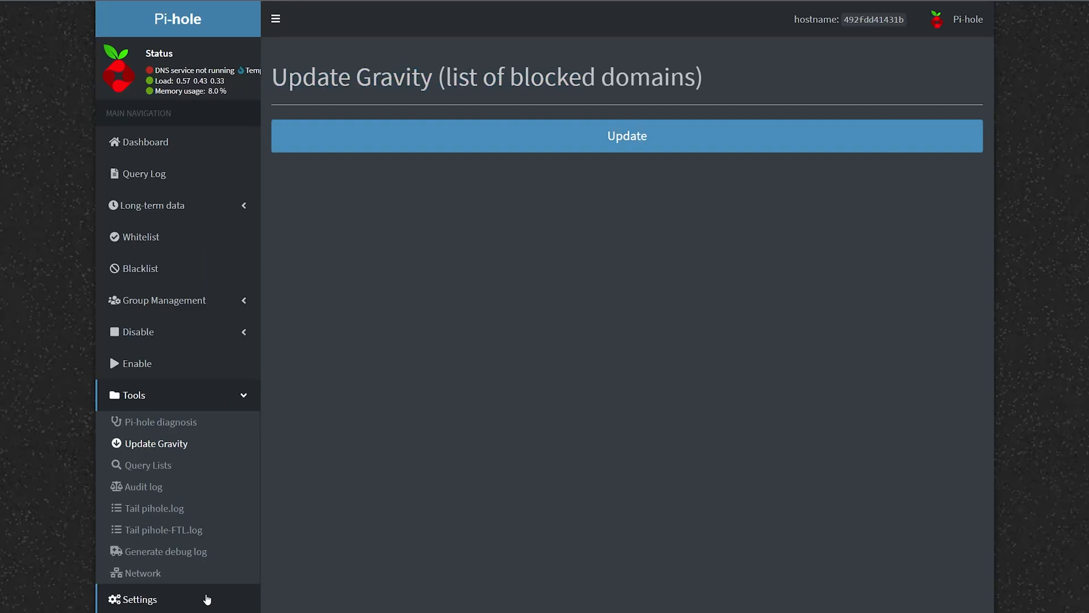
# - Browse Settings' system info, DNS tab (Google upstream) and DHCP tab, then expand Local DNS
pyautogui.click(140, 599)
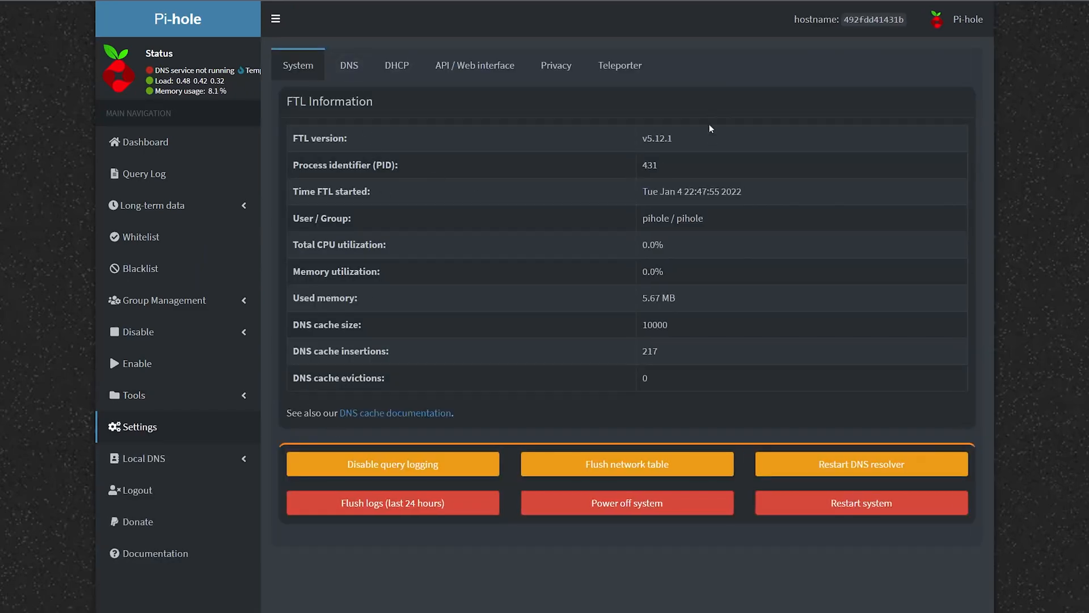
pyautogui.moveTo(458, 142)
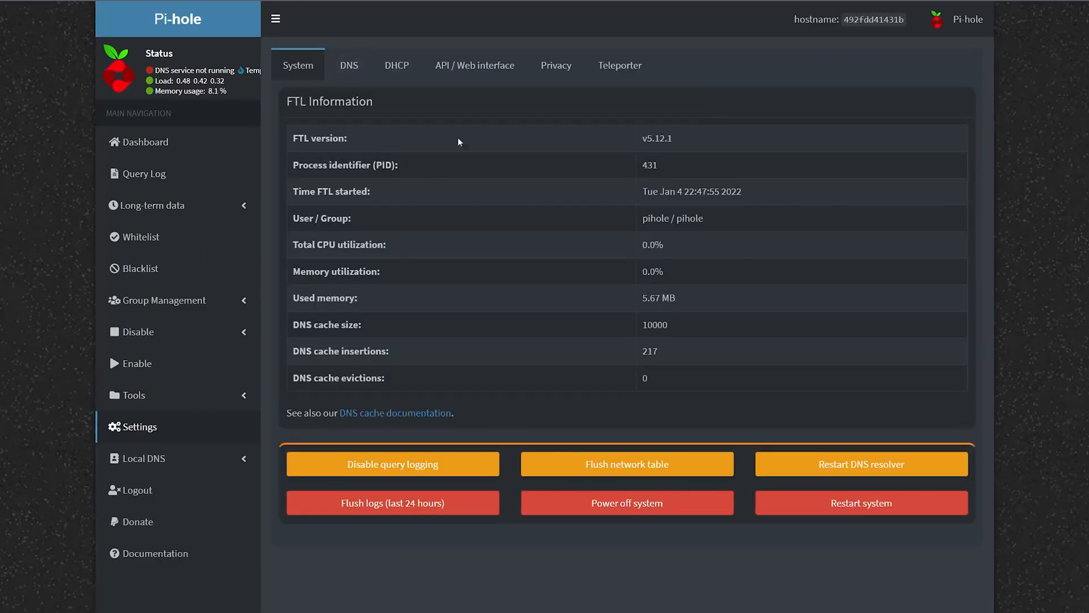
pyautogui.moveTo(414, 311)
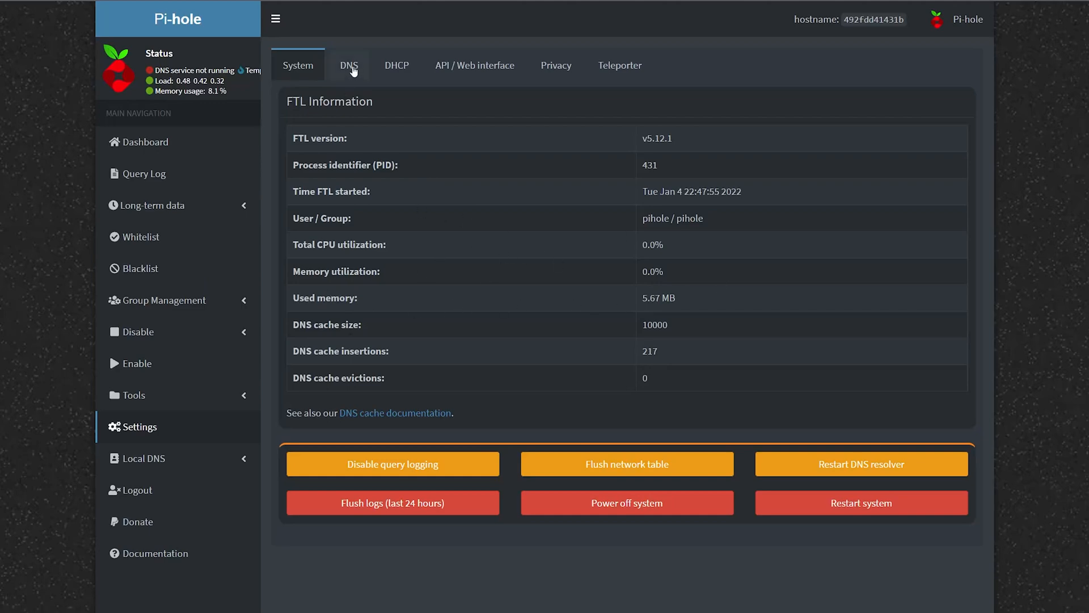
pyautogui.click(348, 65)
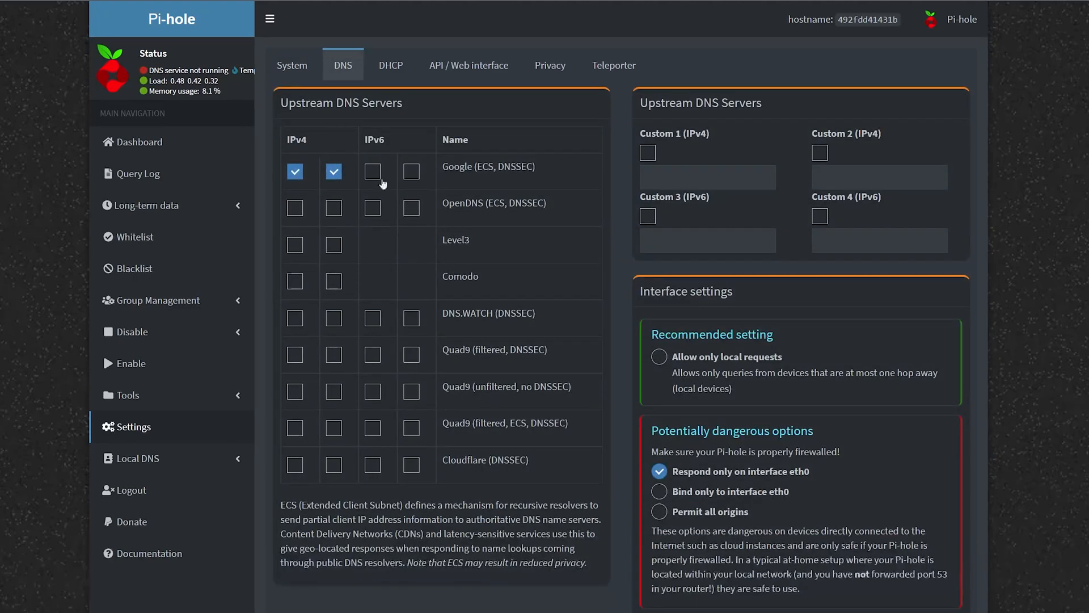
pyautogui.moveTo(427, 132)
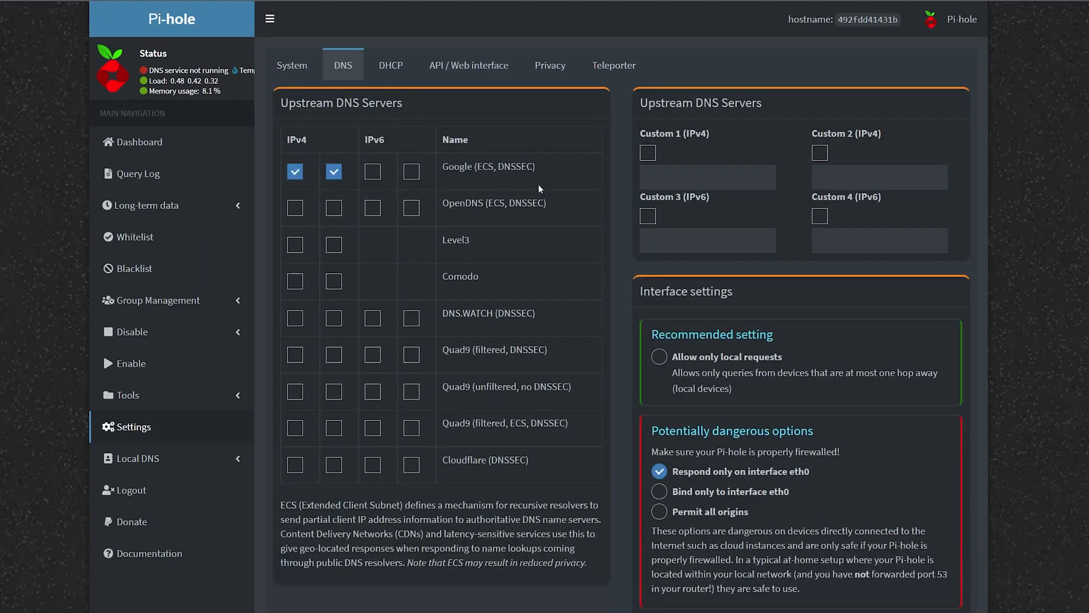
pyautogui.moveTo(807, 192)
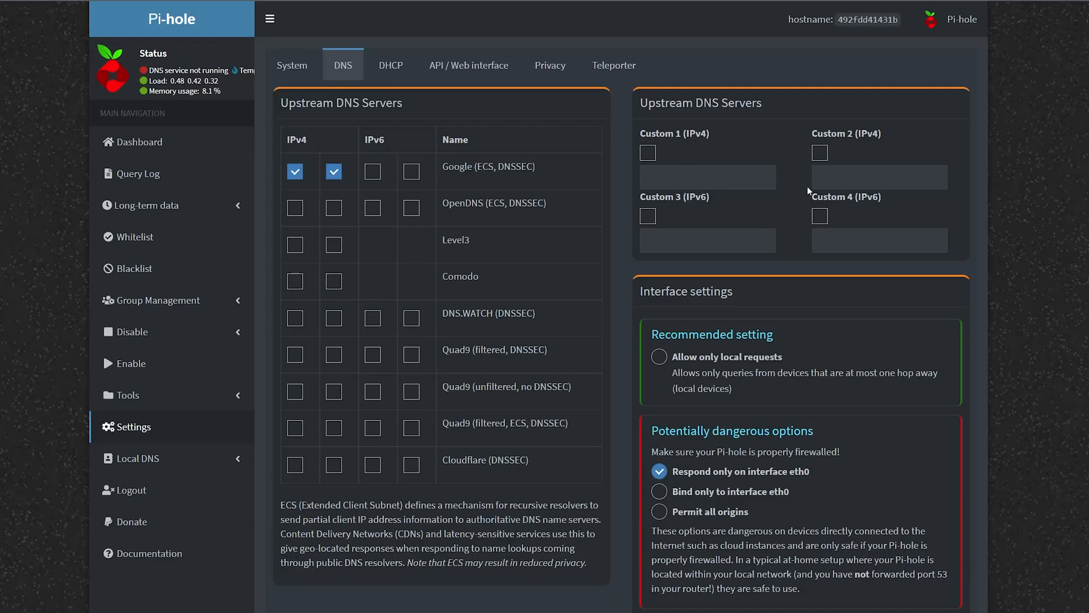
pyautogui.click(391, 65)
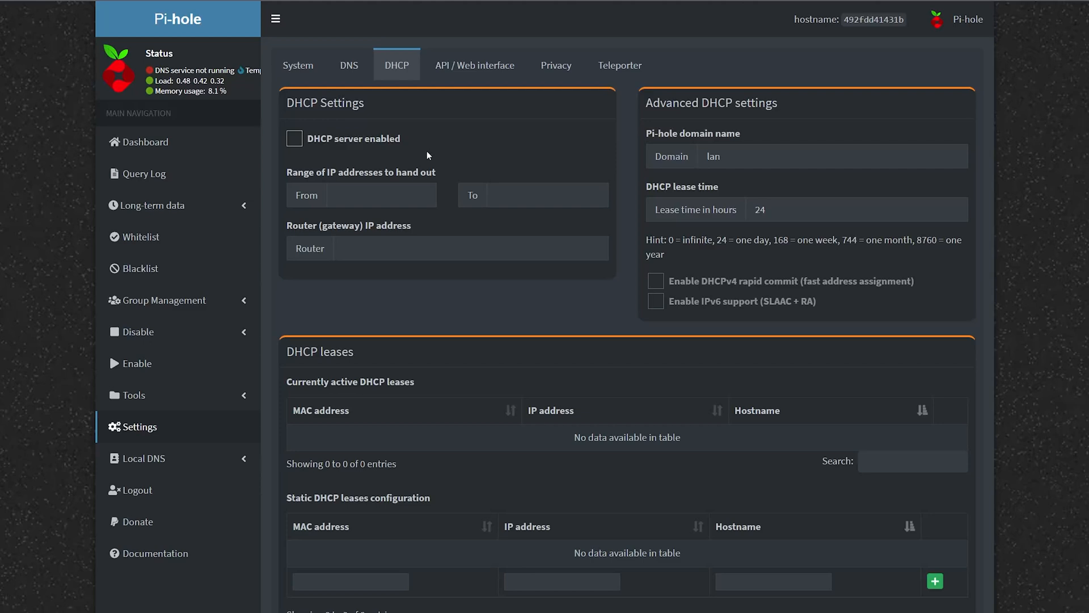
pyautogui.moveTo(202, 458)
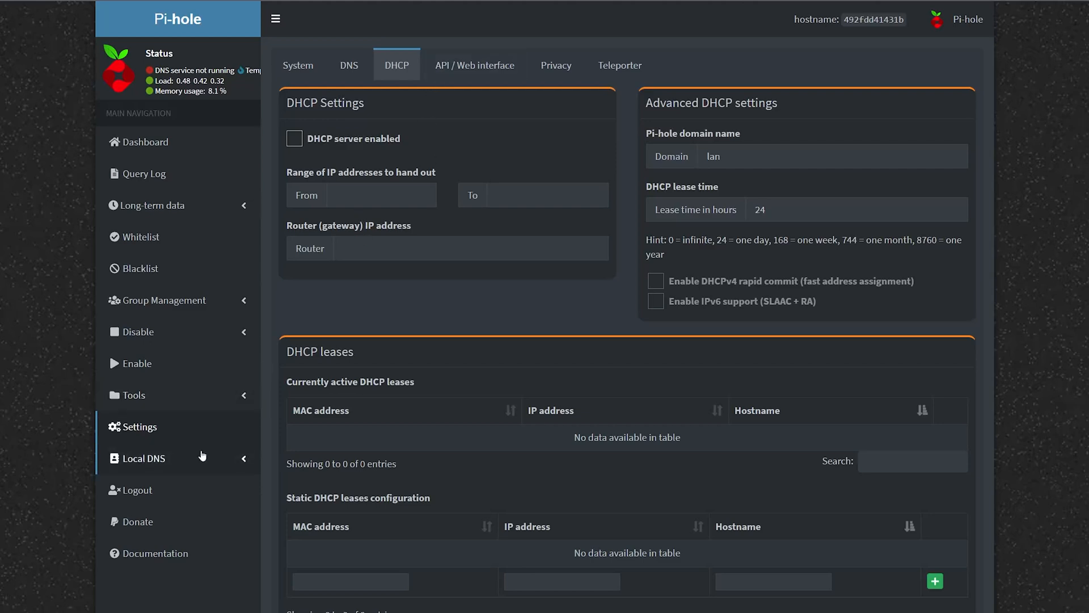
pyautogui.click(143, 457)
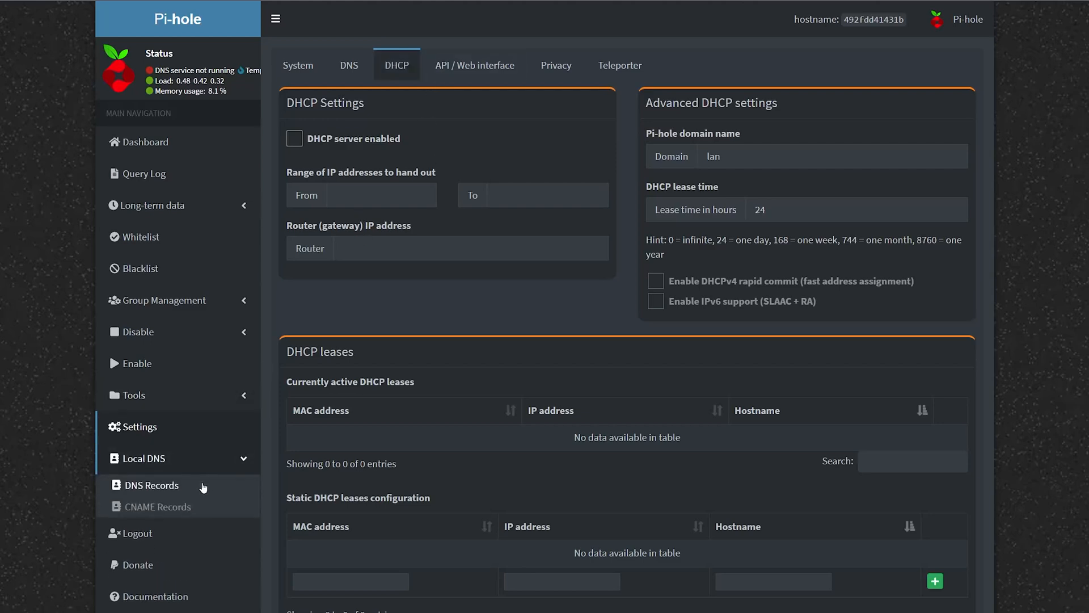
# - Open the Local DNS Records page, which lists no domain/IP entries yet
pyautogui.click(151, 485)
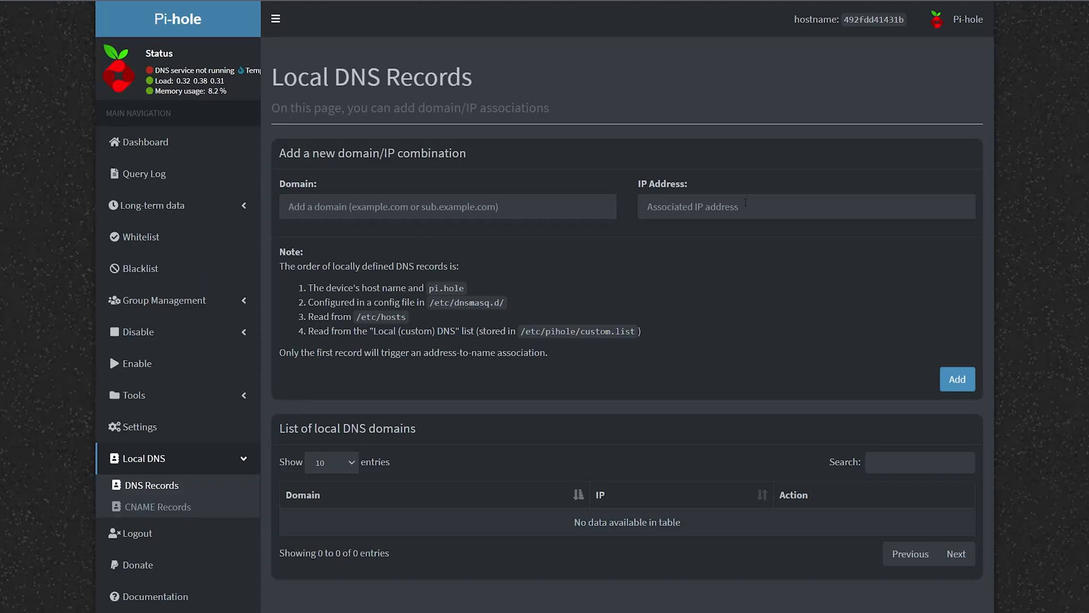
pyautogui.moveTo(421, 228)
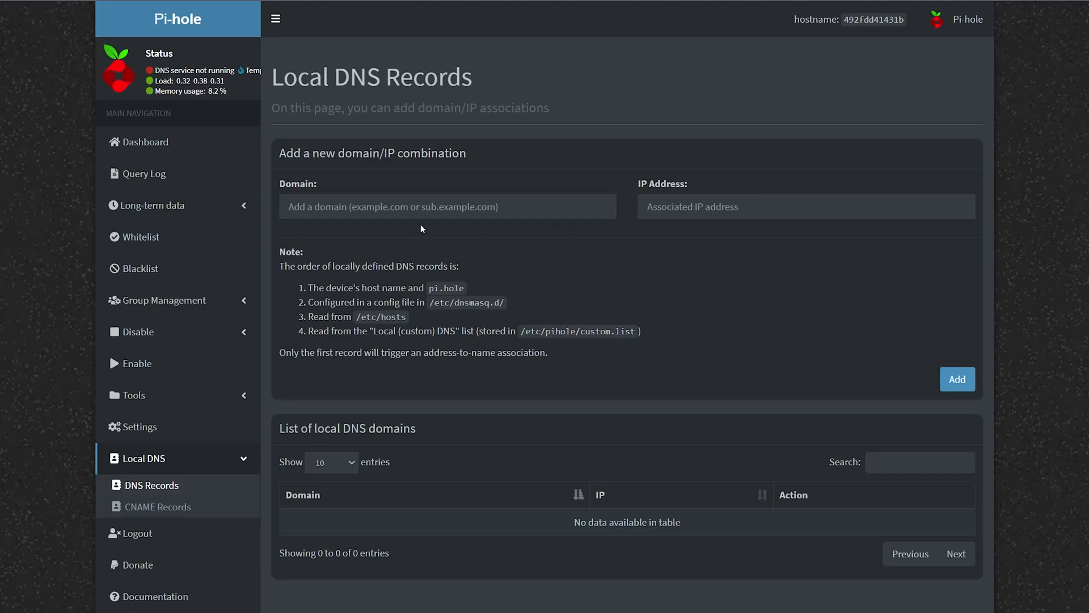
pyautogui.moveTo(139, 533)
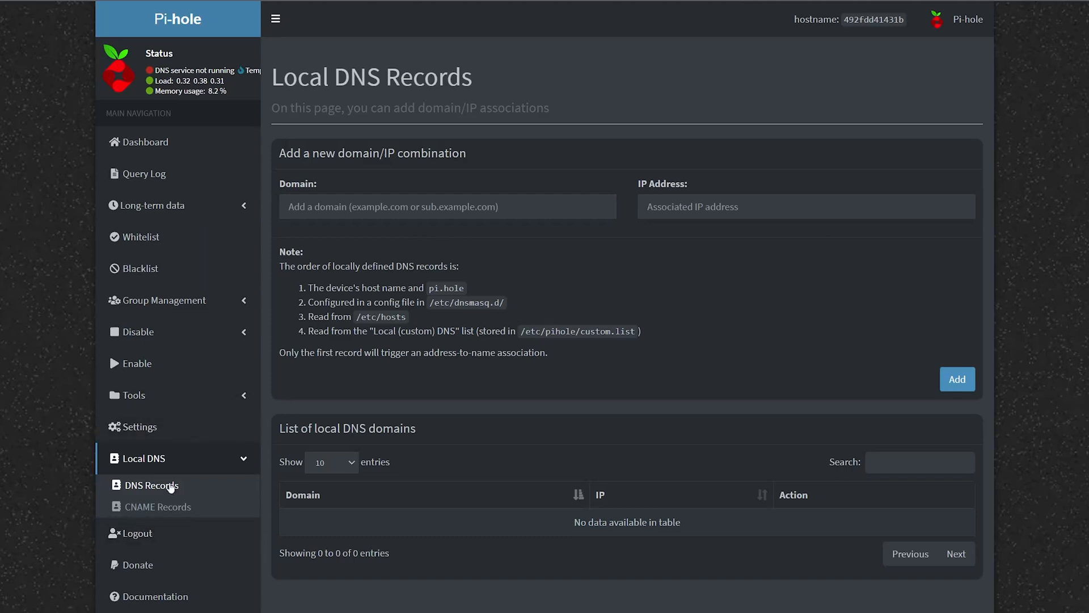
pyautogui.moveTo(154, 597)
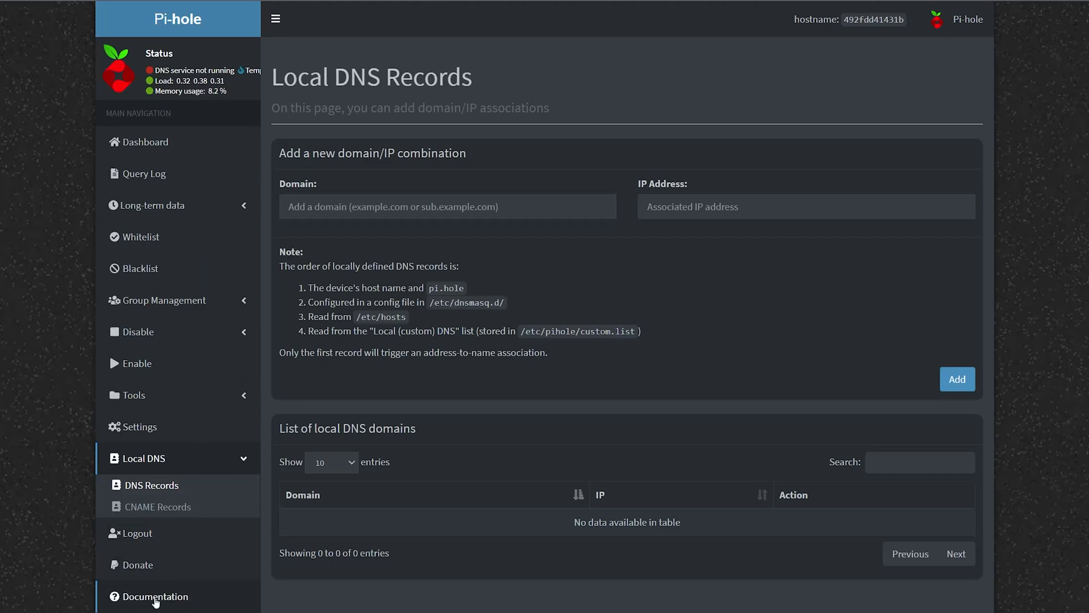
pyautogui.moveTo(74, 313)
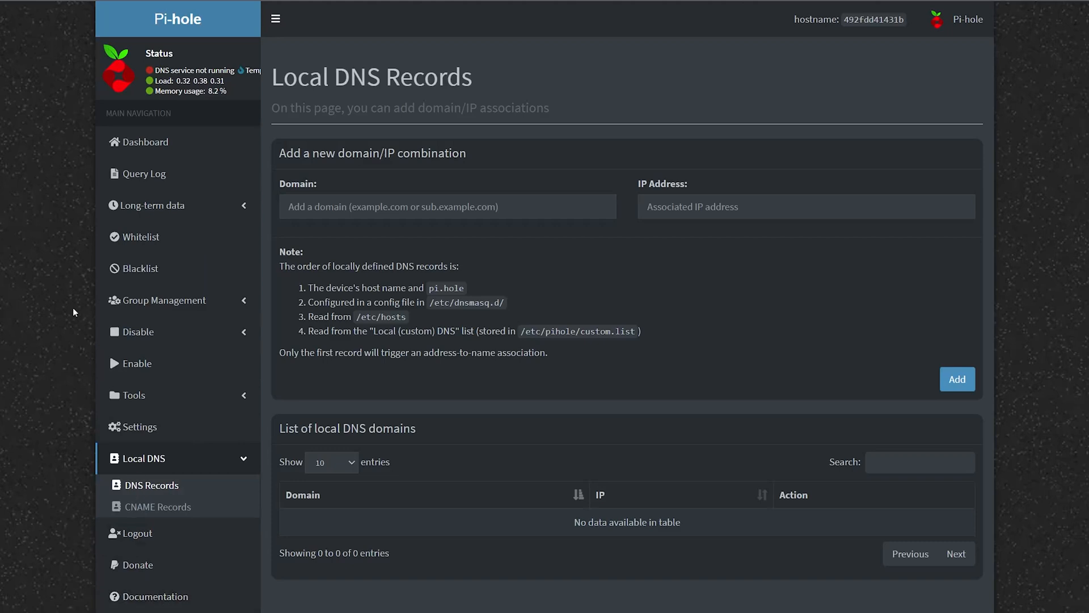